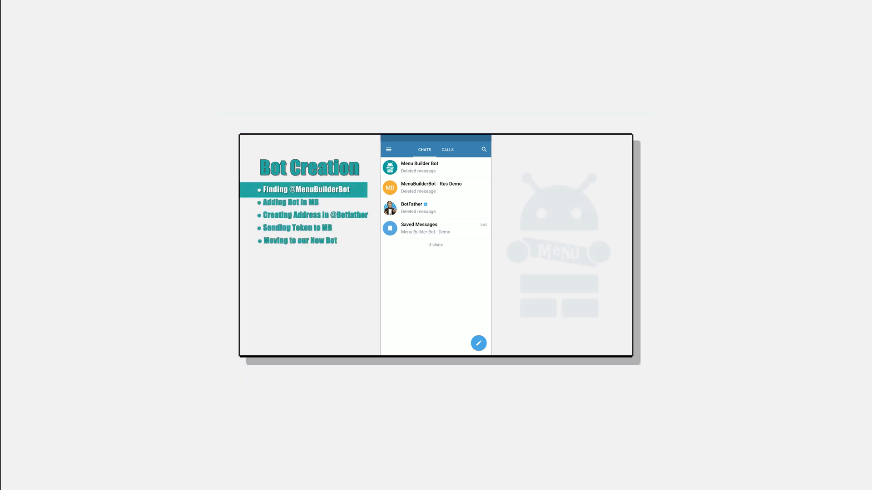
# Search for MenuBuilderBot and reach the empty MenuBuilderBot - Eng Demo bot chat.
pyautogui.click(483, 149)
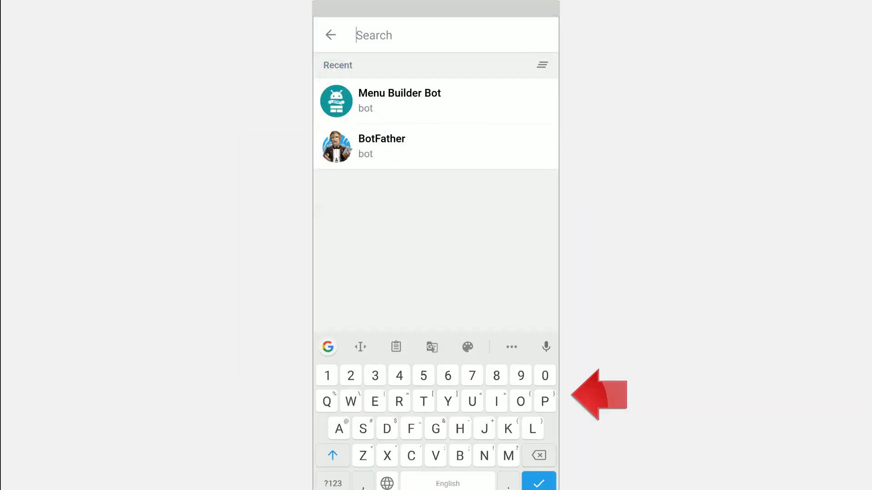
pyautogui.write('MenuBui')
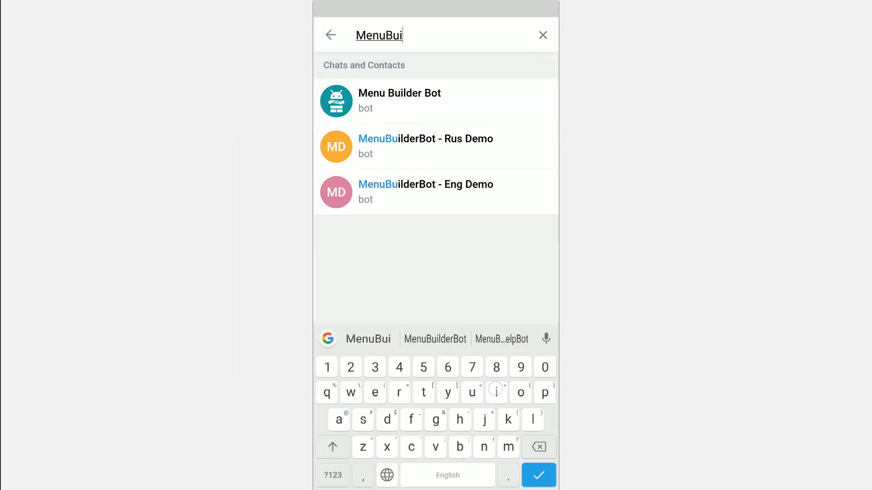
pyautogui.write('lder')
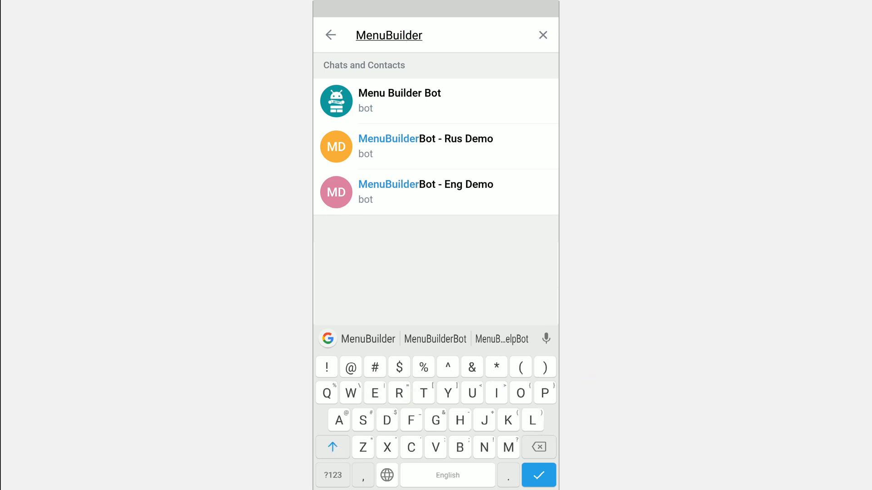
pyautogui.write('Bot')
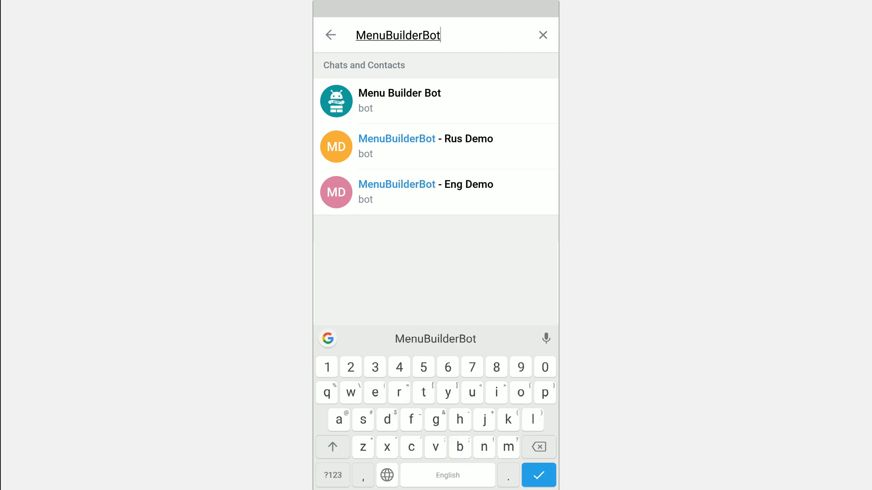
pyautogui.click(400, 101)
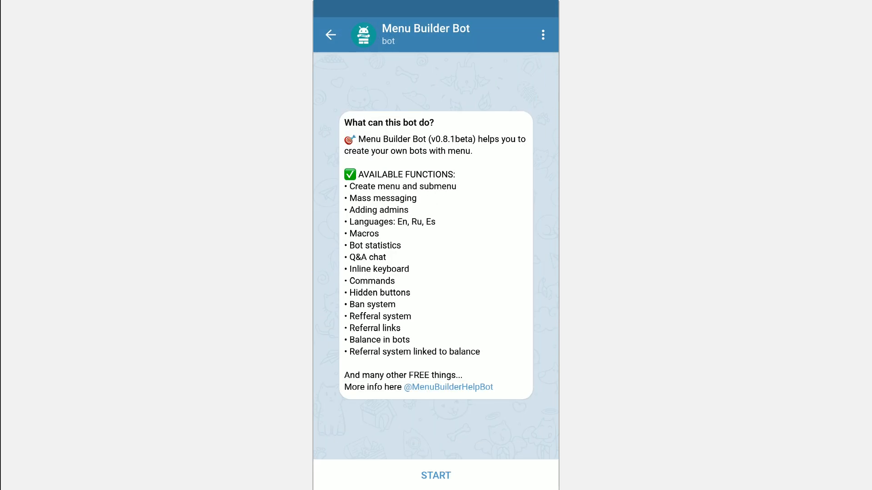
pyautogui.click(435, 475)
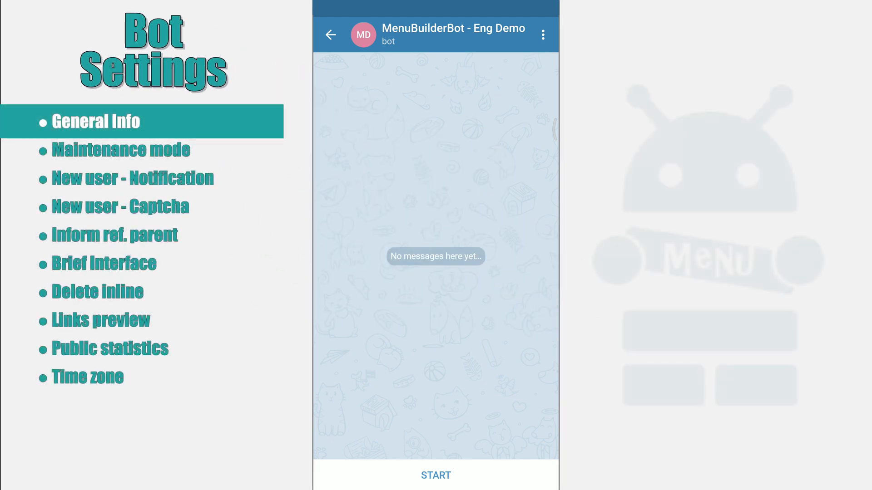
# Enter the Admin menu and Bot Settings mode, showing only Inform Ref. Parent on.
pyautogui.click(435, 475)
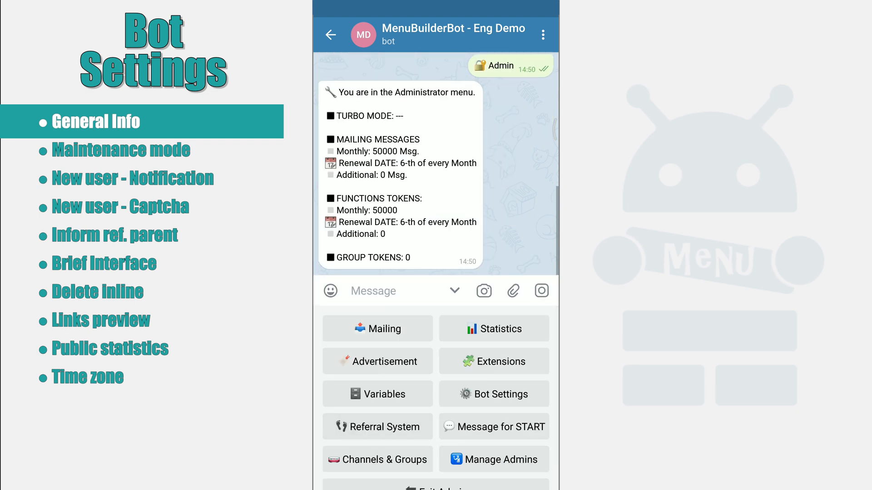
pyautogui.click(492, 394)
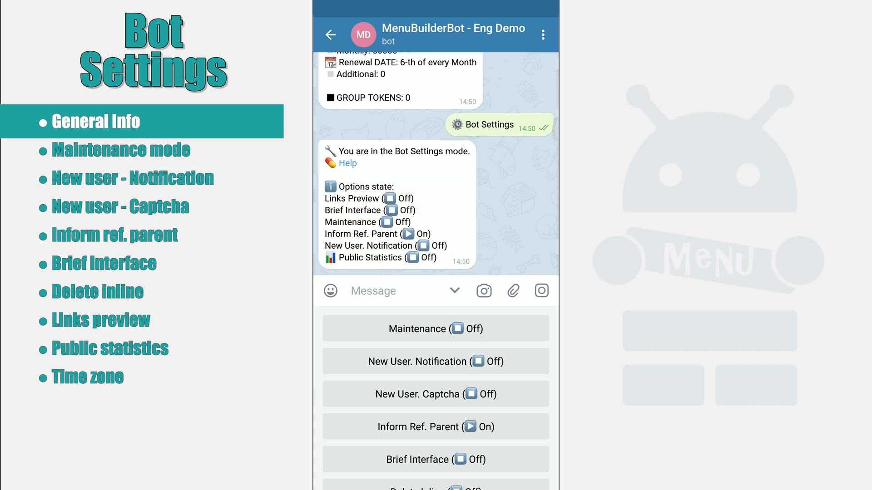
pyautogui.click(128, 150)
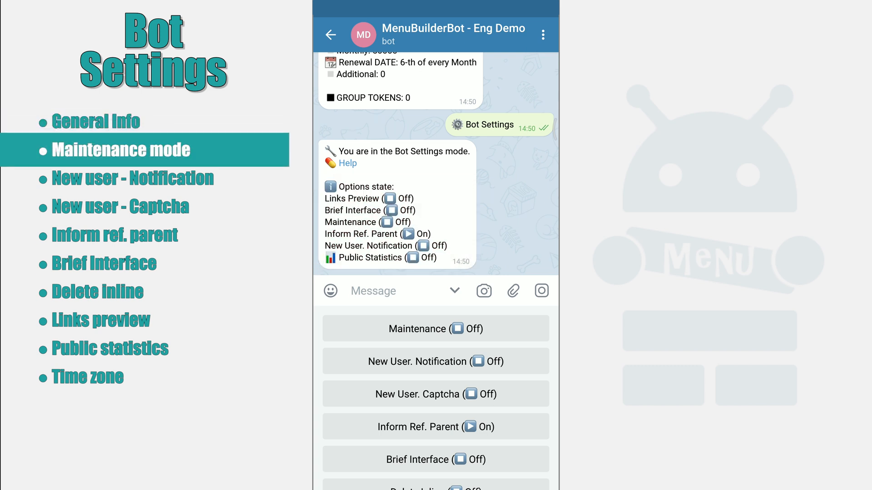
pyautogui.click(435, 329)
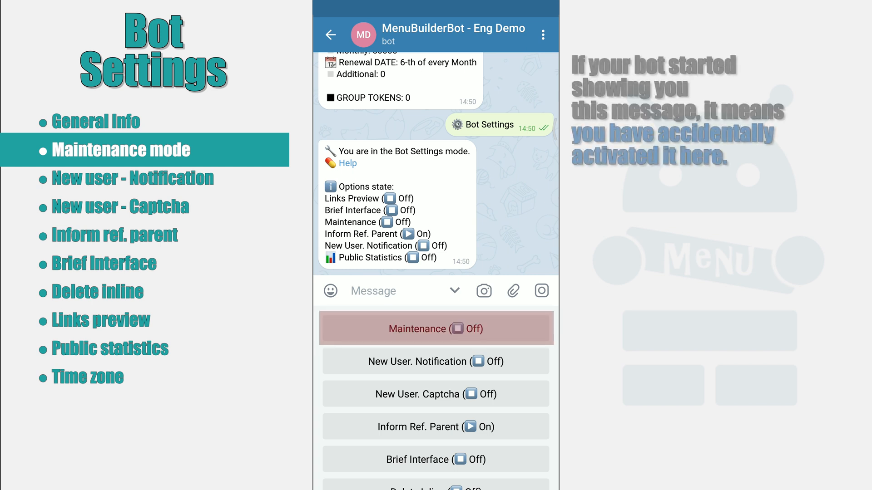
pyautogui.click(435, 329)
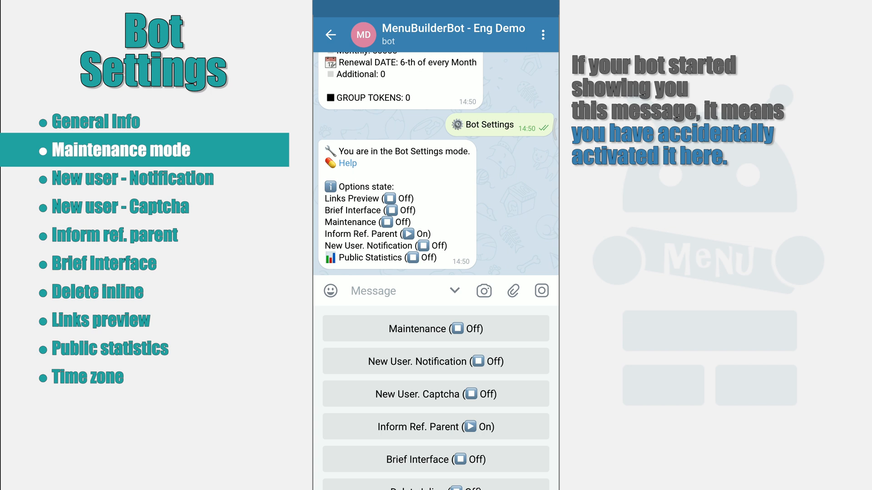
pyautogui.click(435, 329)
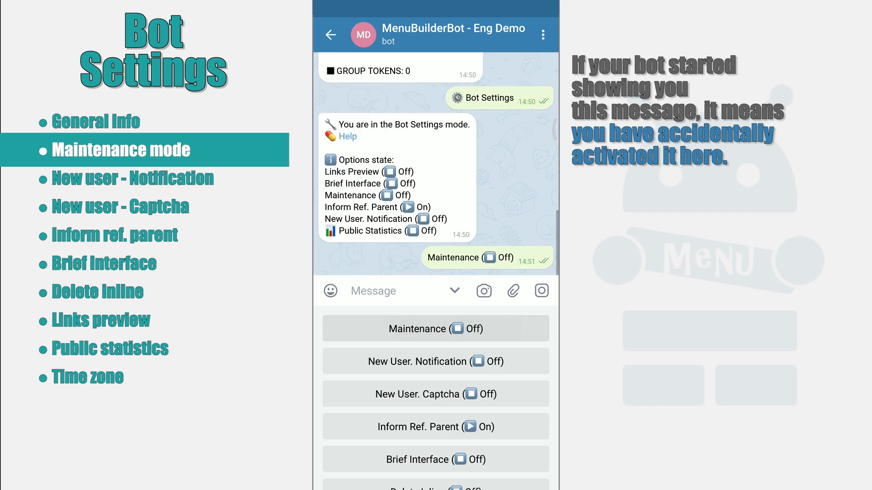
pyautogui.click(435, 328)
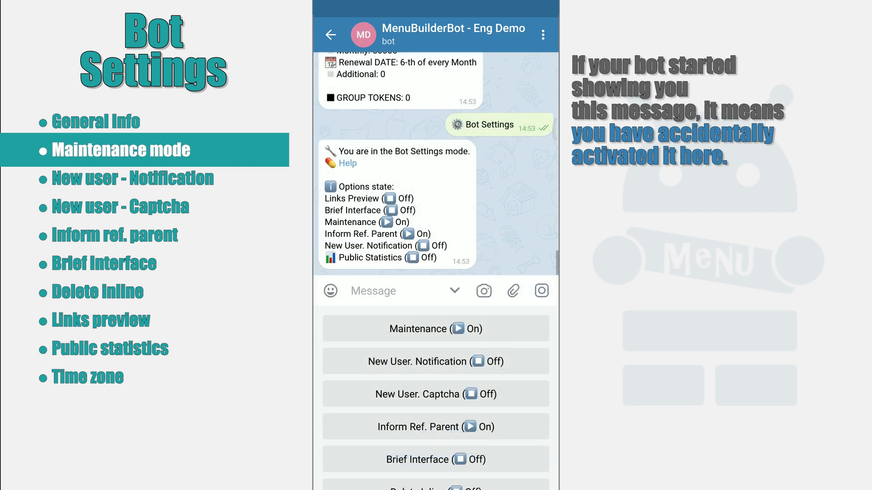
pyautogui.click(435, 329)
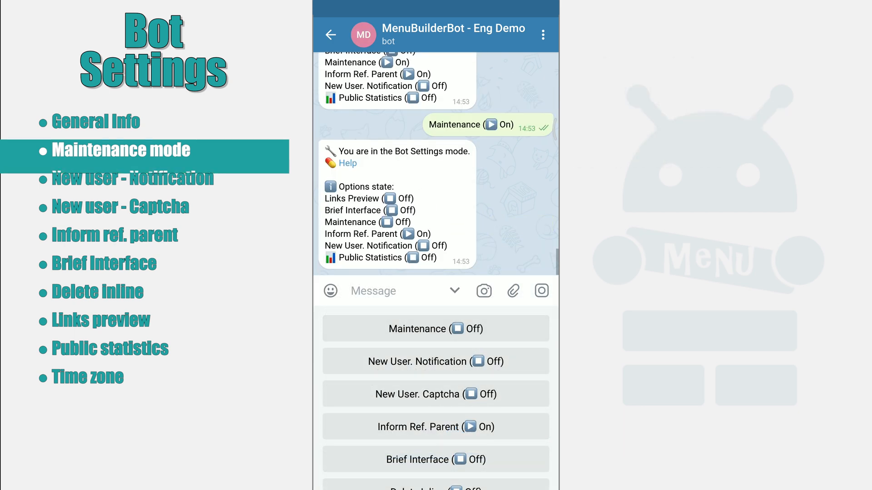
pyautogui.click(132, 179)
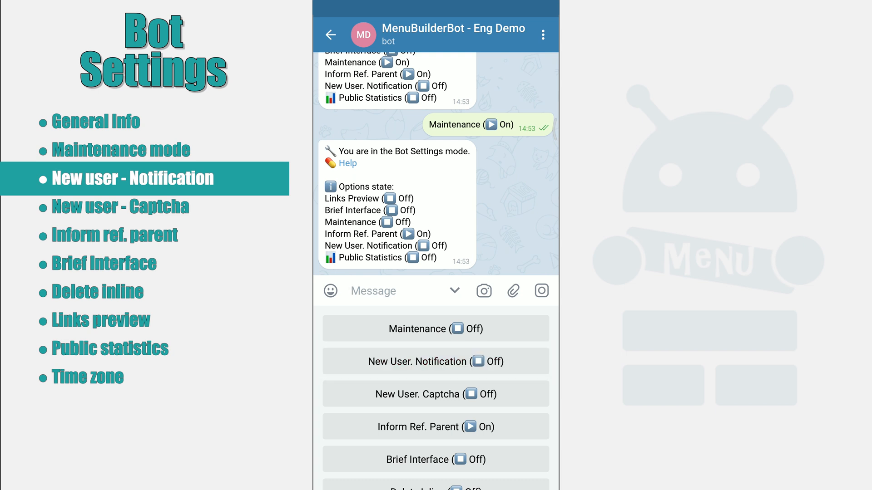
pyautogui.click(435, 362)
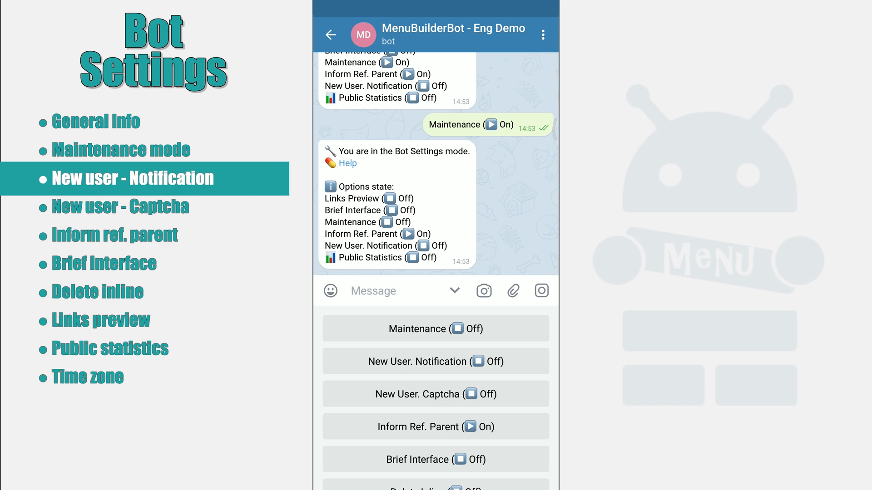
pyautogui.click(435, 360)
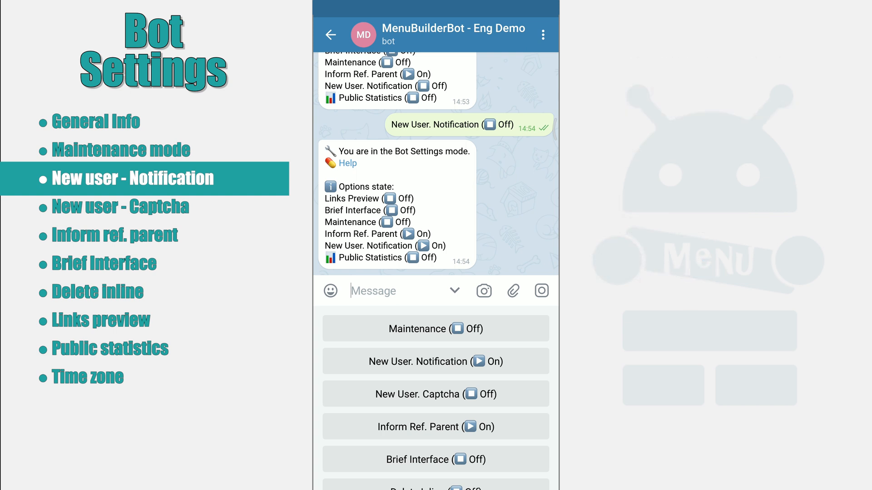
pyautogui.click(435, 361)
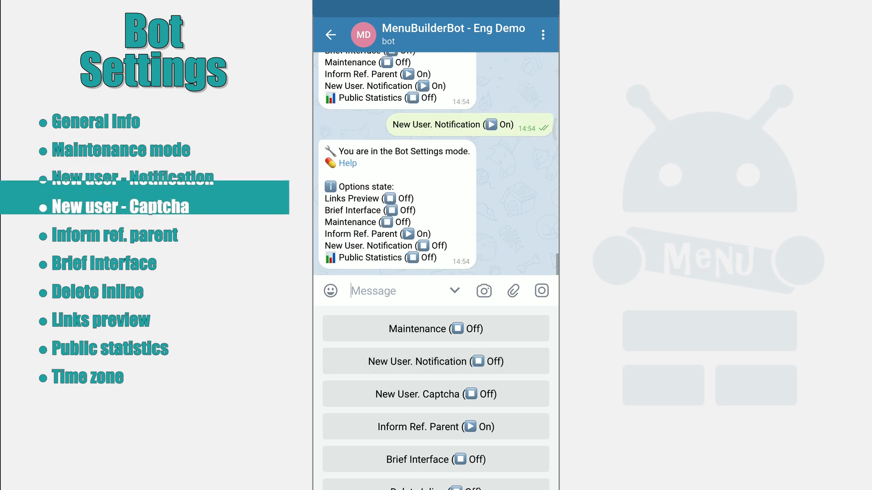
pyautogui.click(436, 393)
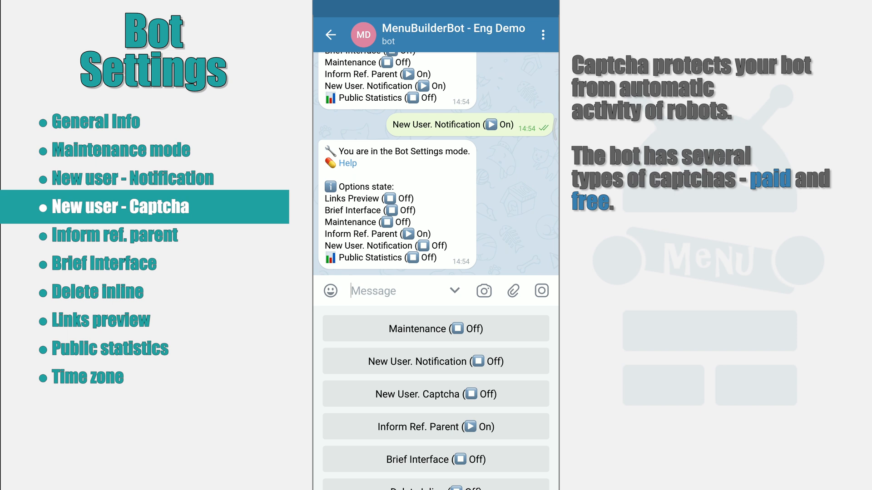
pyautogui.click(435, 394)
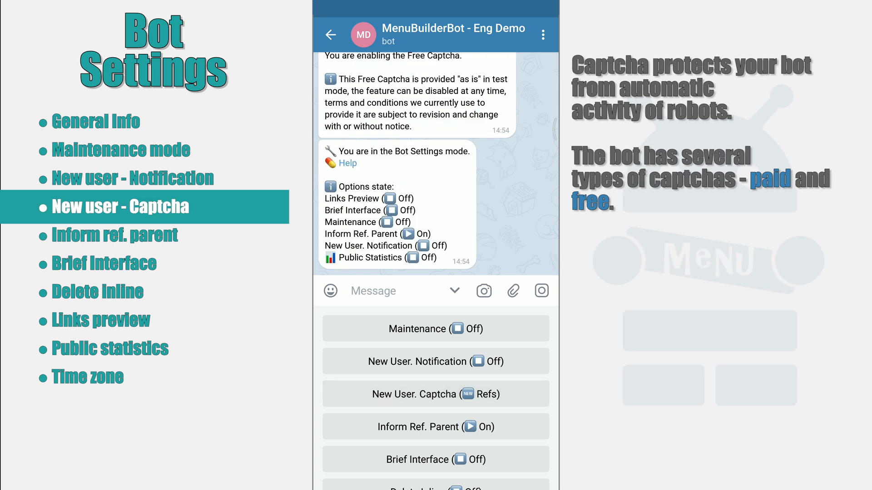
pyautogui.click(436, 394)
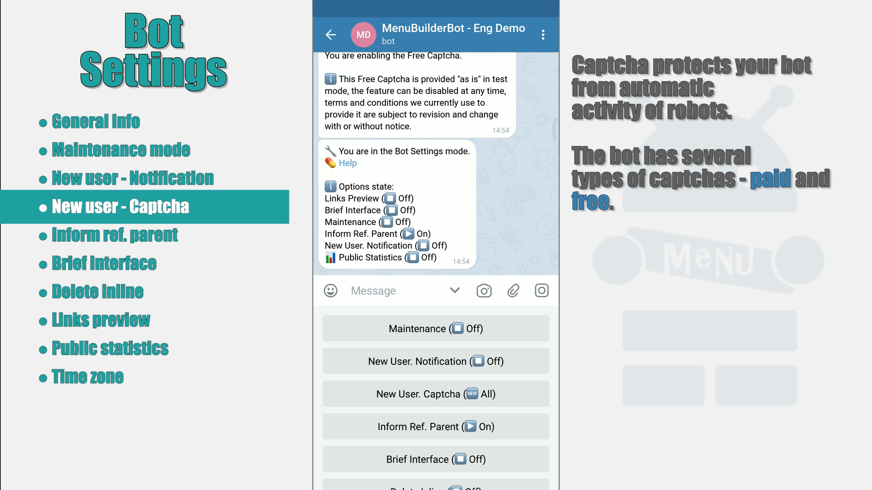
pyautogui.click(435, 394)
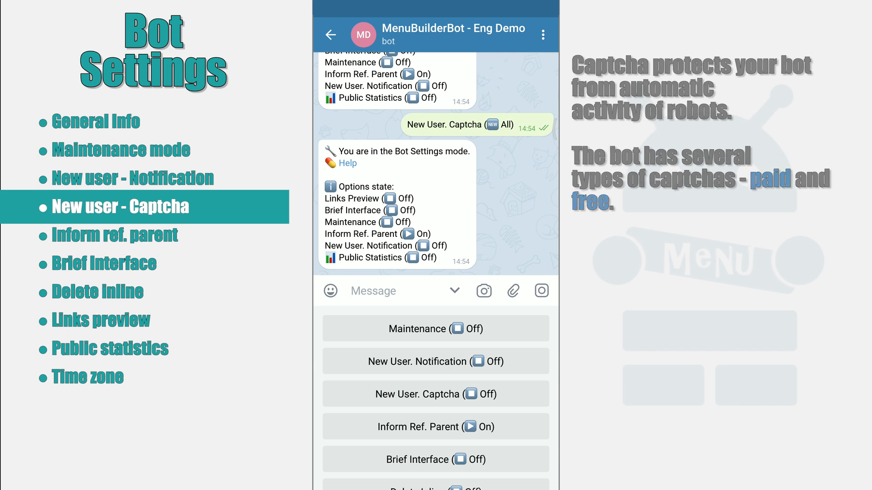
pyautogui.click(115, 234)
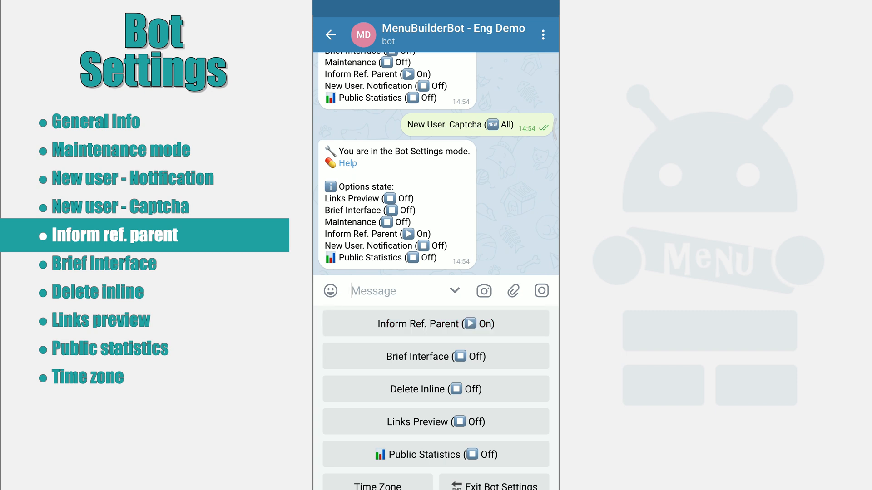
pyautogui.click(436, 324)
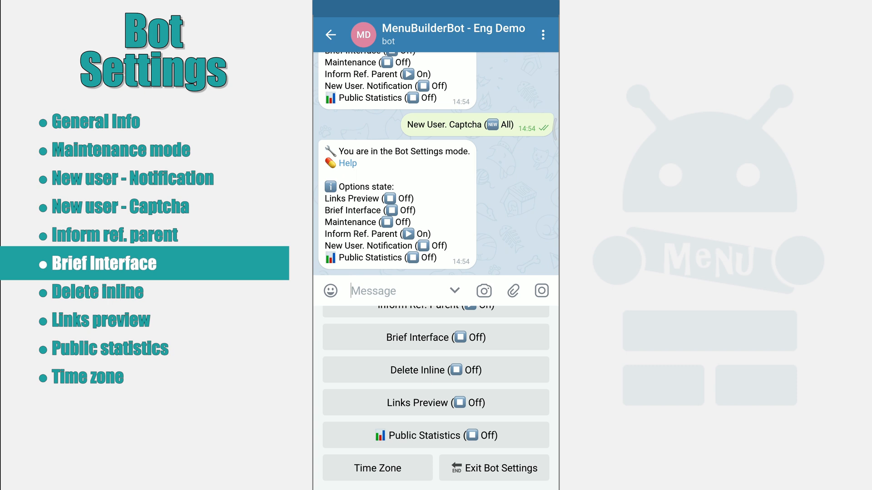
# Leave settings, re-enter via Admin and switch Brief Interface On.
pyautogui.click(493, 467)
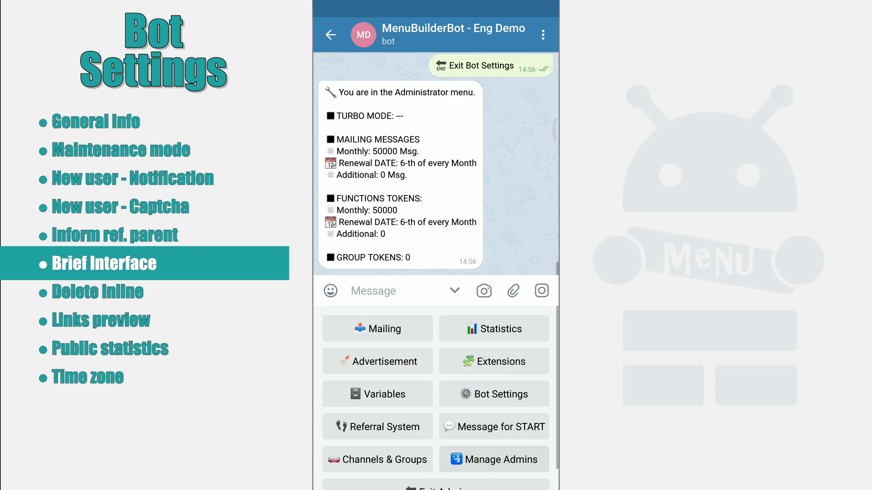
pyautogui.click(435, 468)
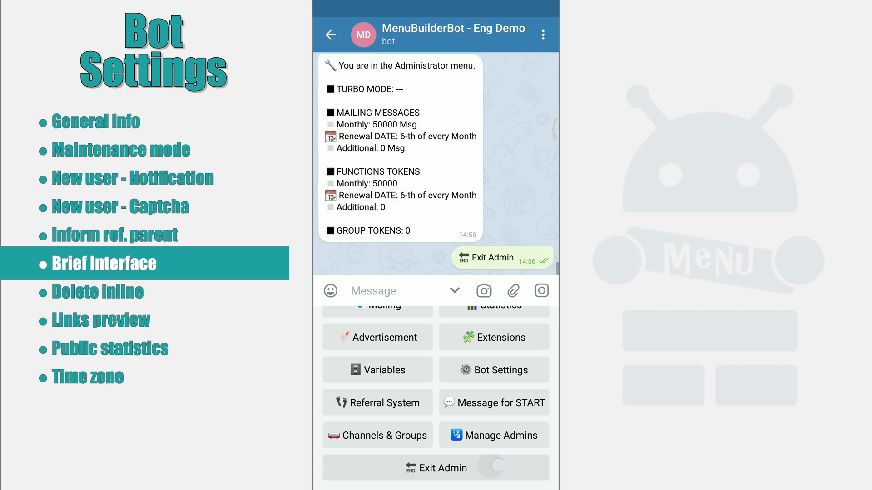
pyautogui.click(436, 468)
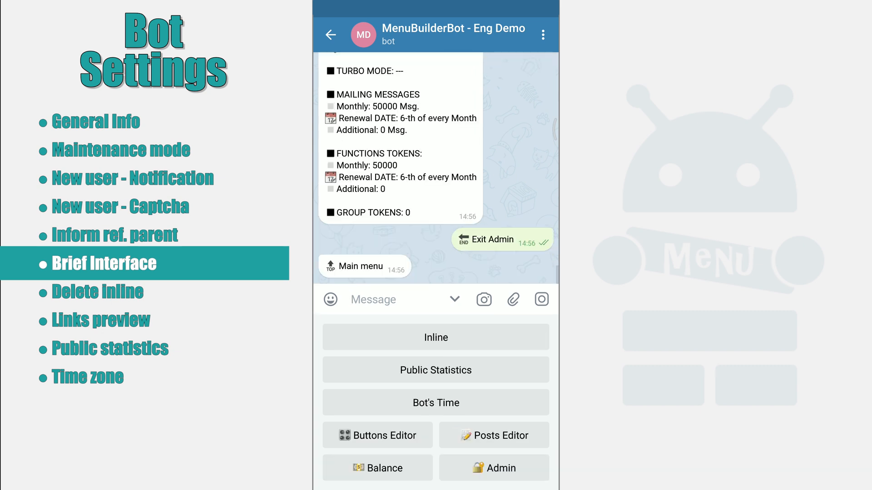
pyautogui.click(378, 435)
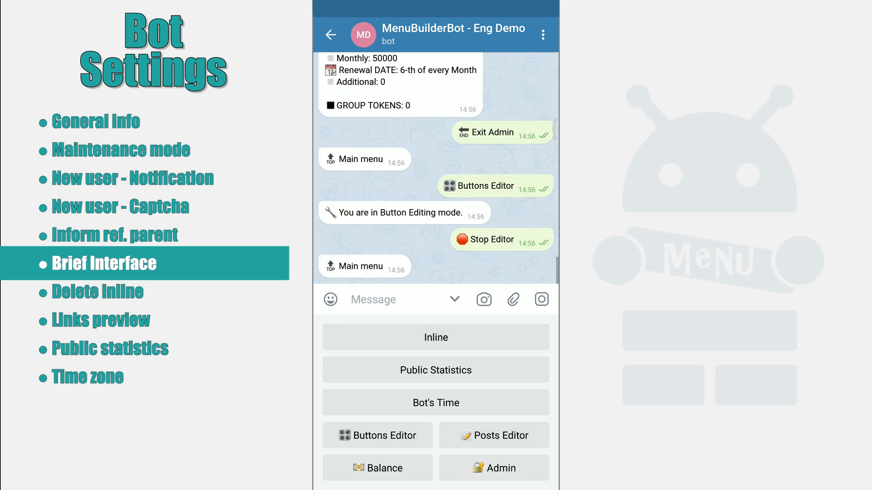
pyautogui.click(493, 468)
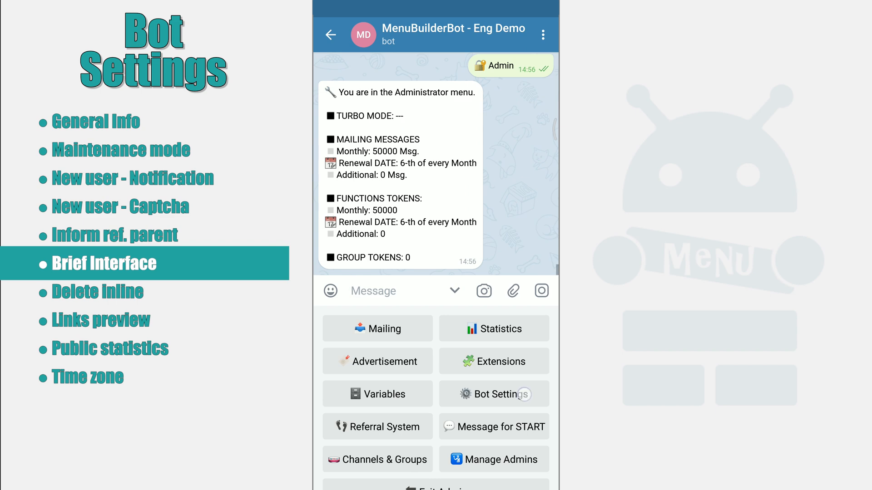
pyautogui.click(493, 395)
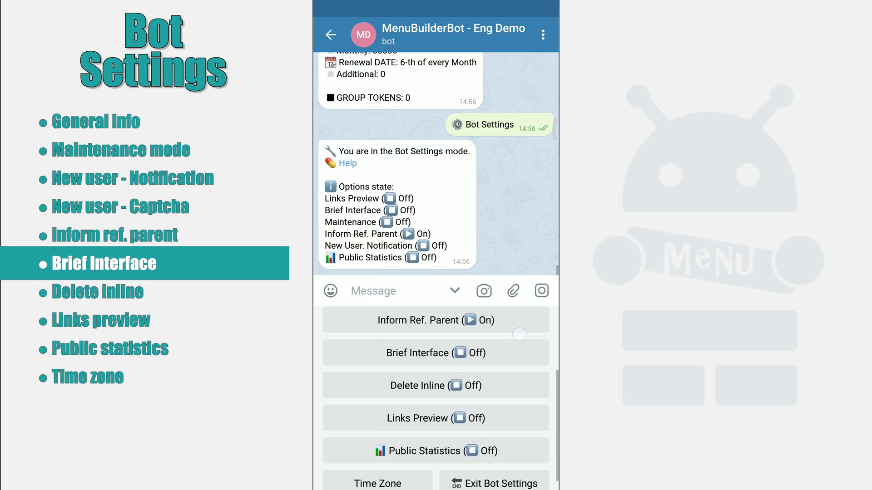
pyautogui.click(435, 352)
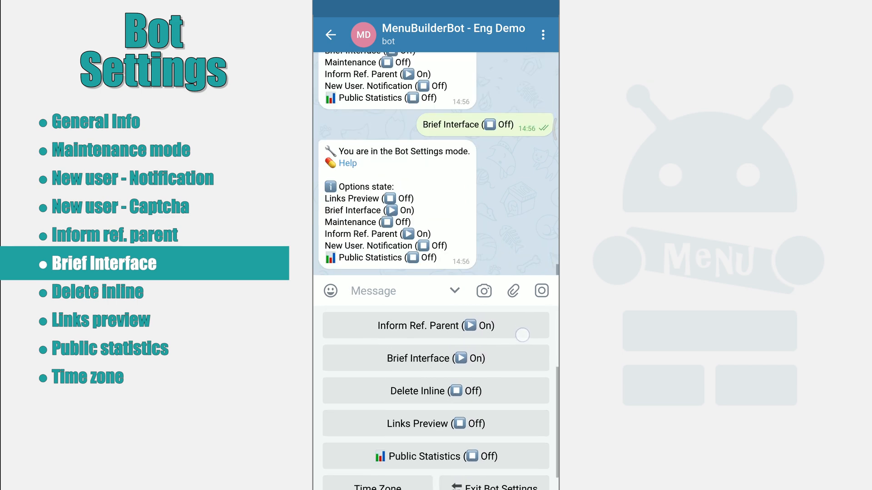
# Check the Inline button in brief mode, then switch Brief Interface back Off.
pyautogui.click(496, 487)
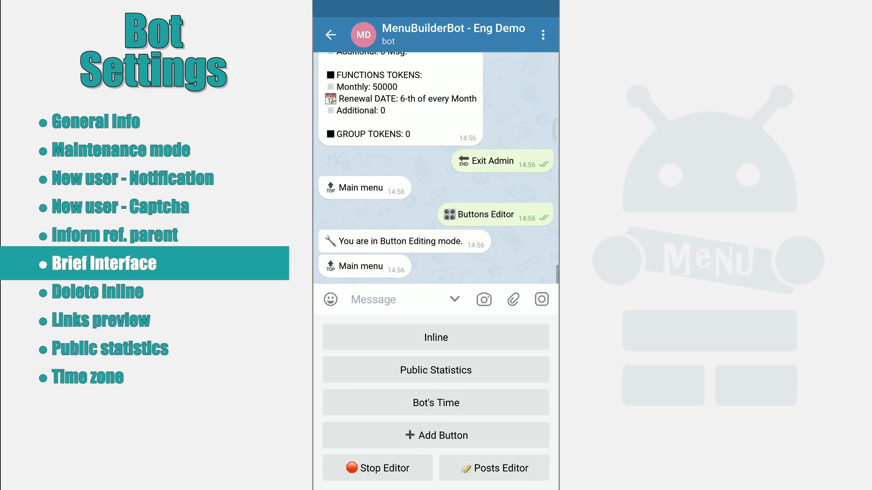
pyautogui.click(436, 337)
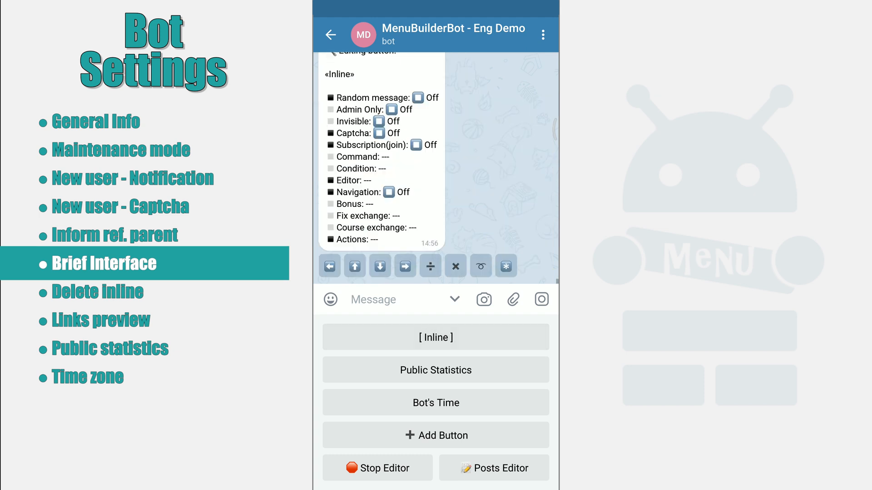
pyautogui.click(377, 467)
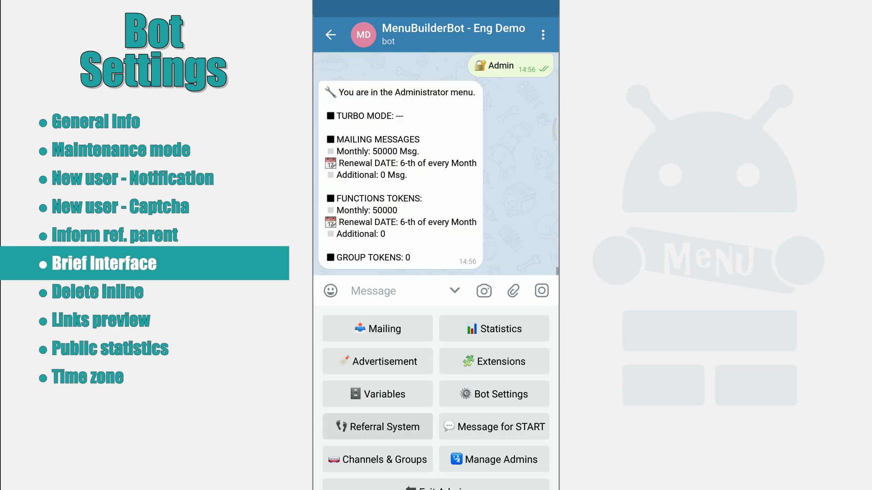
pyautogui.click(492, 393)
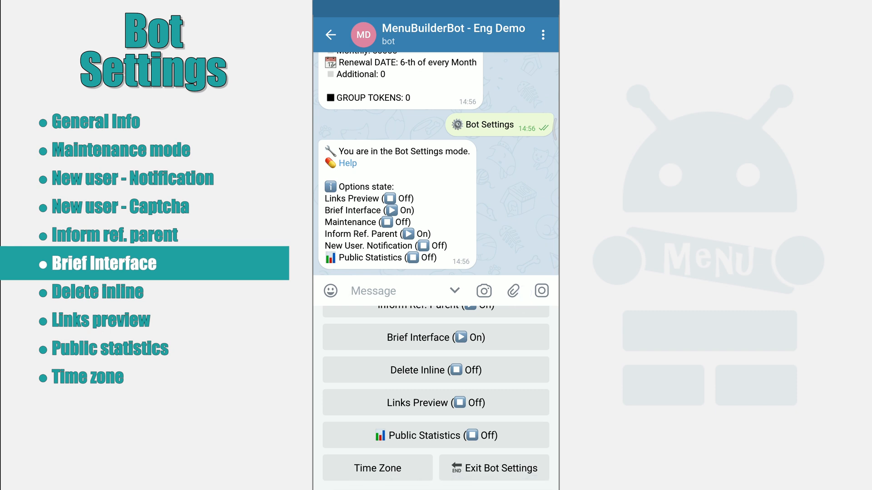
pyautogui.click(435, 337)
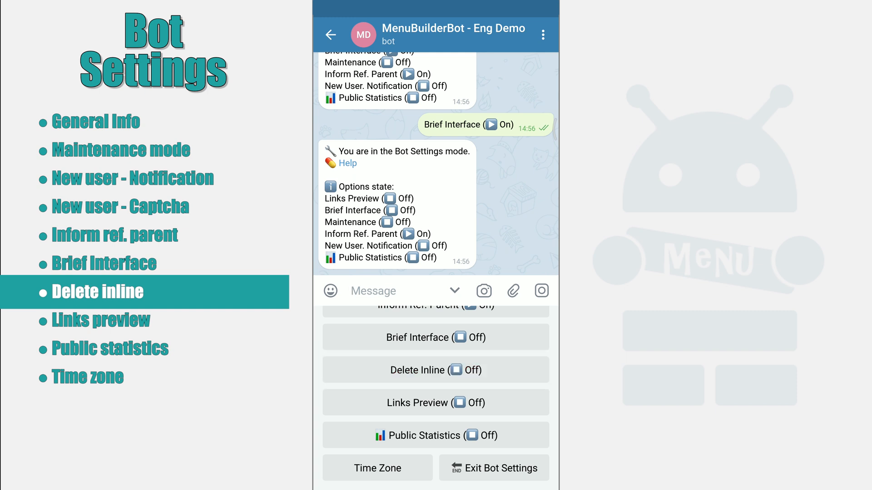
pyautogui.click(436, 369)
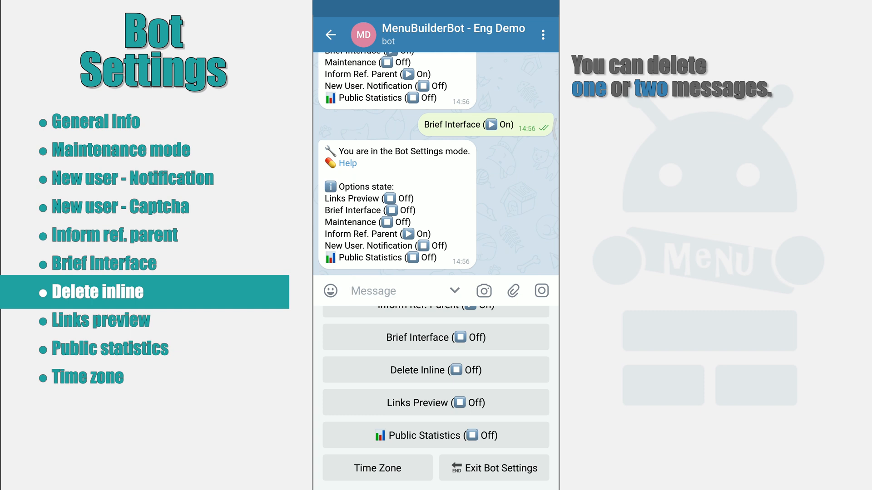
pyautogui.click(435, 370)
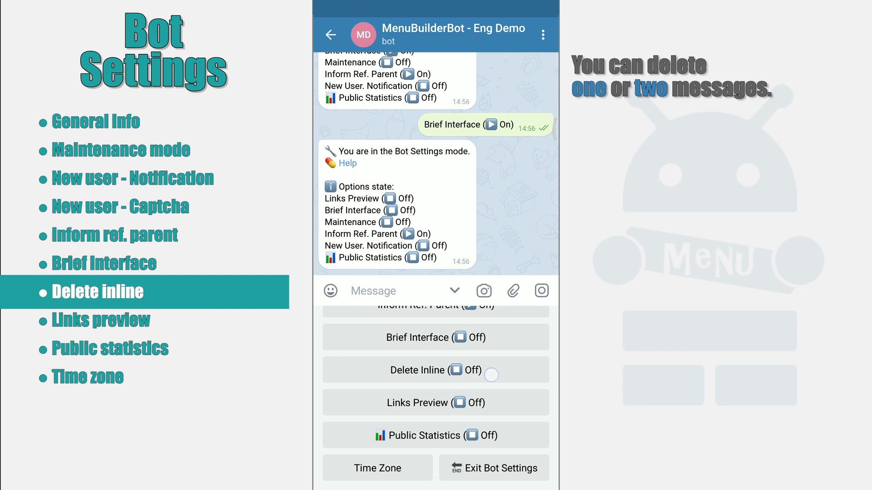
pyautogui.click(436, 370)
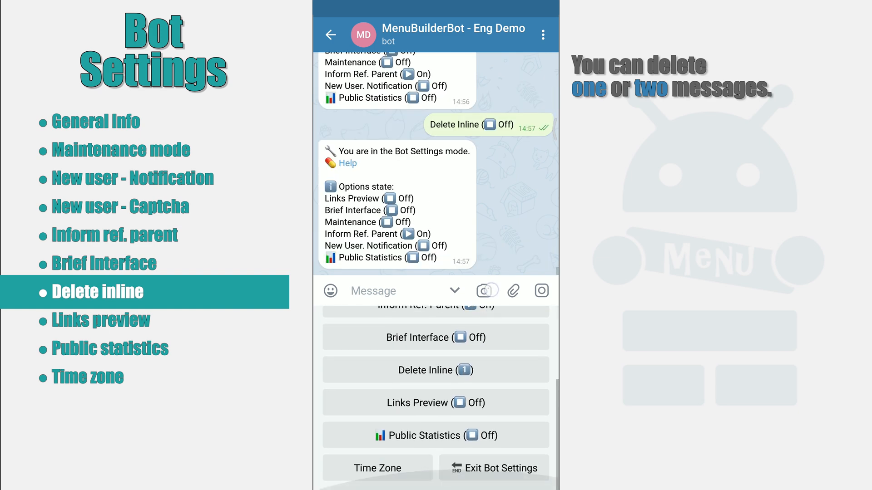
pyautogui.click(493, 468)
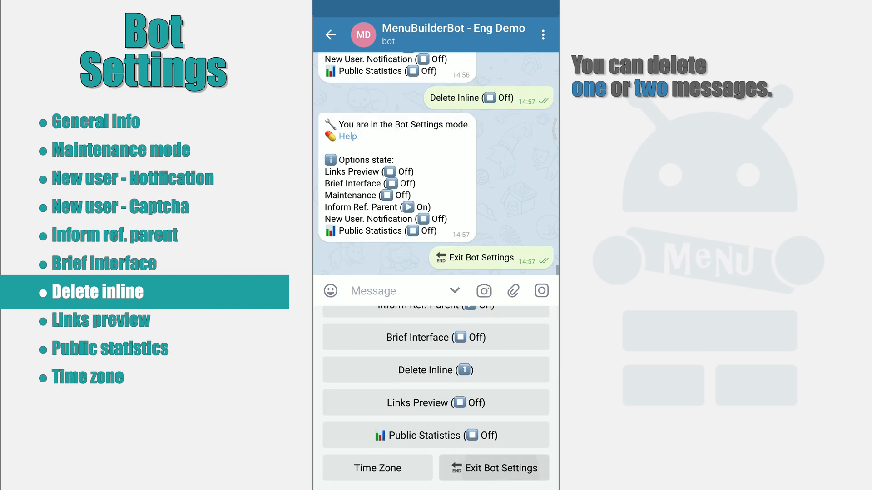
pyautogui.click(494, 468)
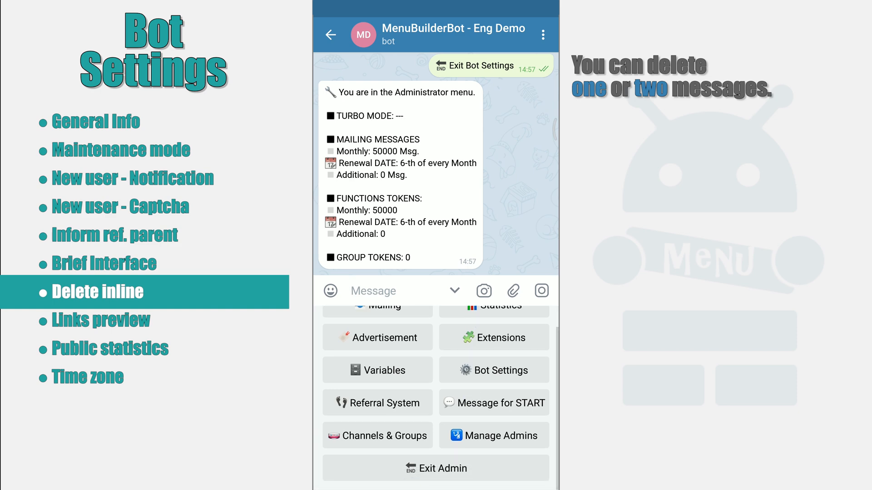
pyautogui.click(436, 467)
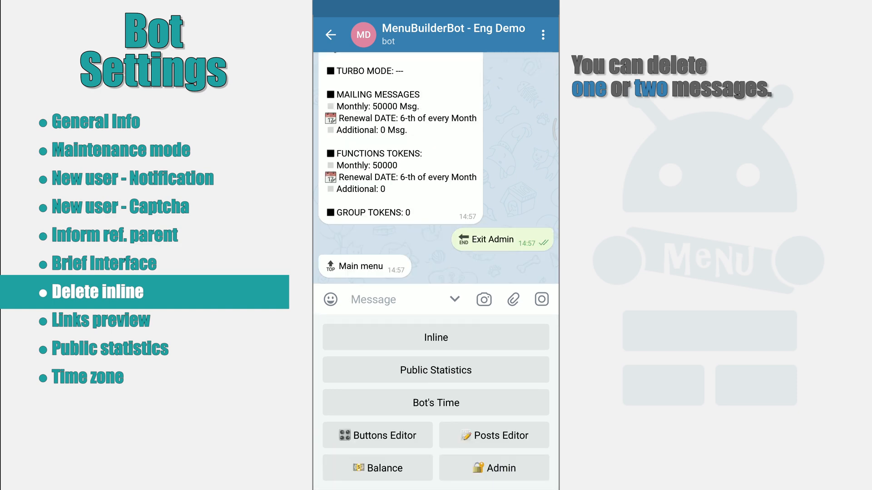
pyautogui.click(435, 336)
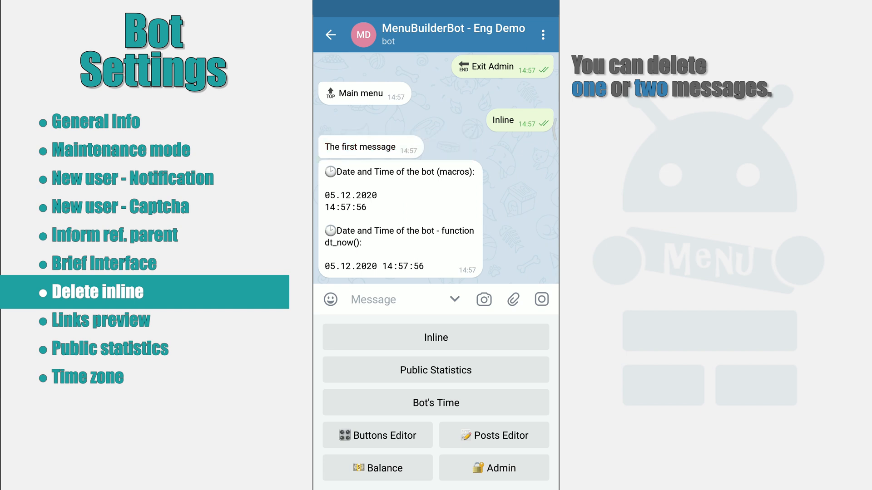
pyautogui.click(493, 467)
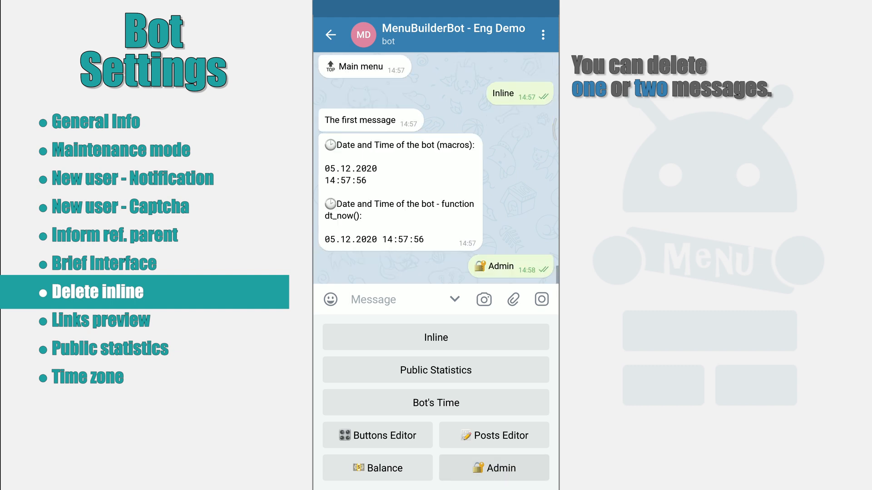
pyautogui.click(493, 468)
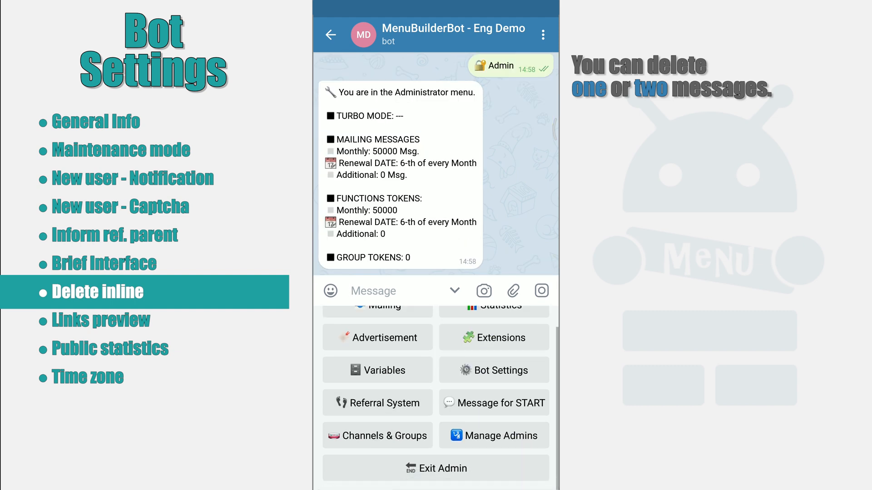
pyautogui.click(494, 371)
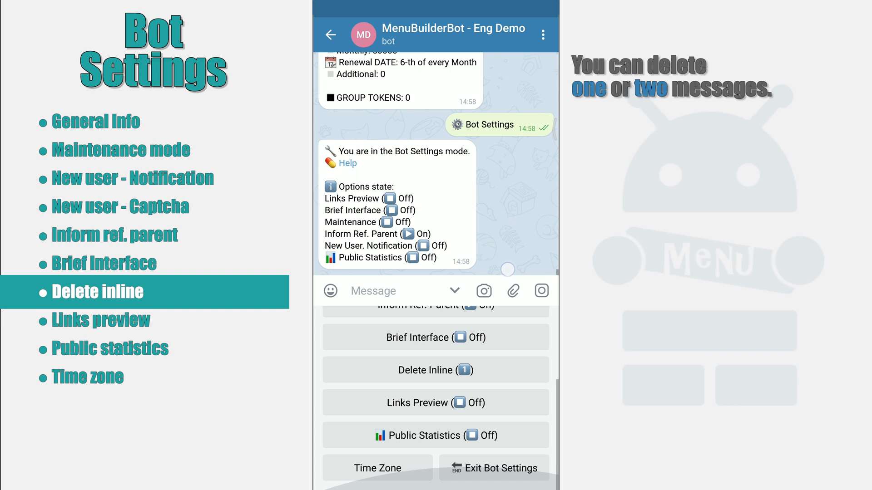
pyautogui.click(435, 370)
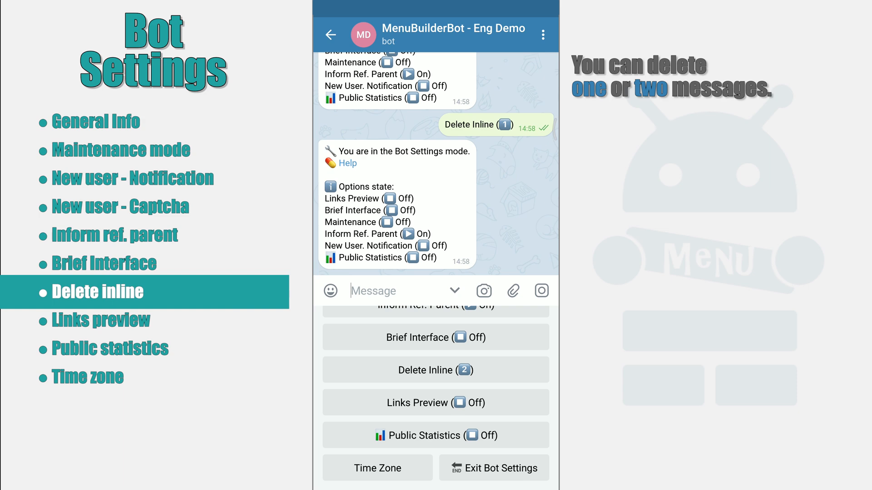
pyautogui.click(491, 468)
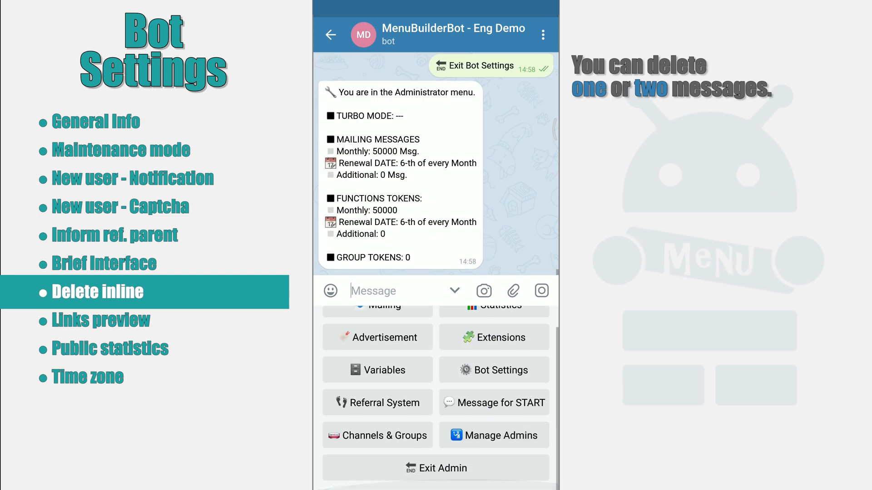
pyautogui.click(436, 468)
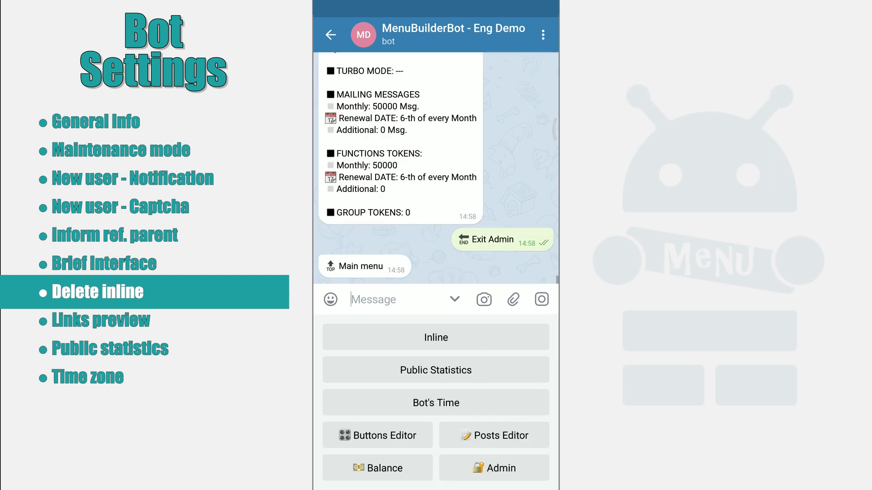
pyautogui.click(435, 337)
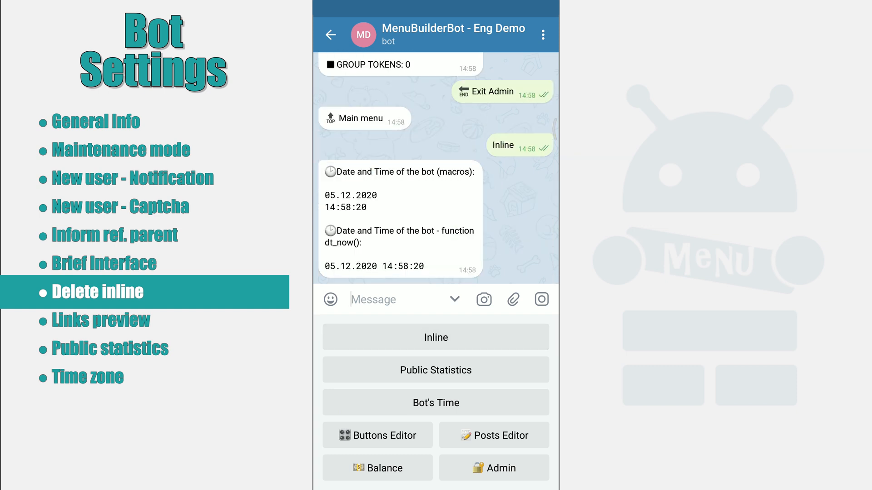
pyautogui.click(492, 468)
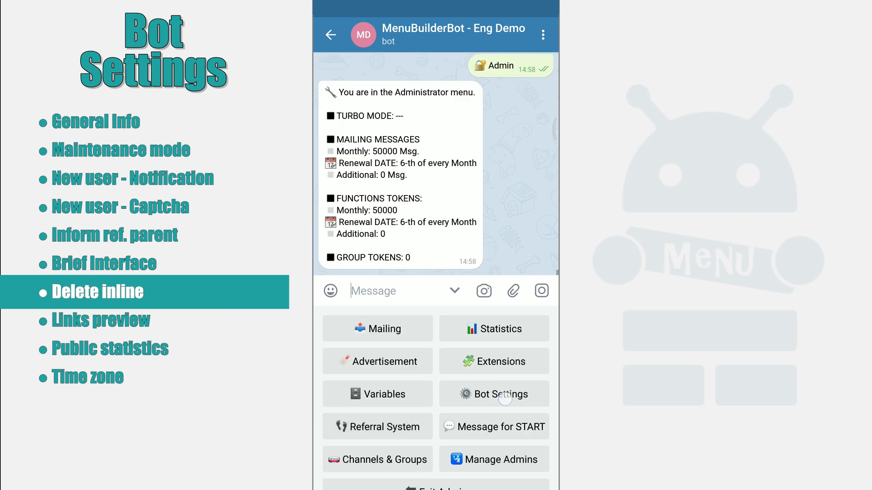
pyautogui.click(493, 393)
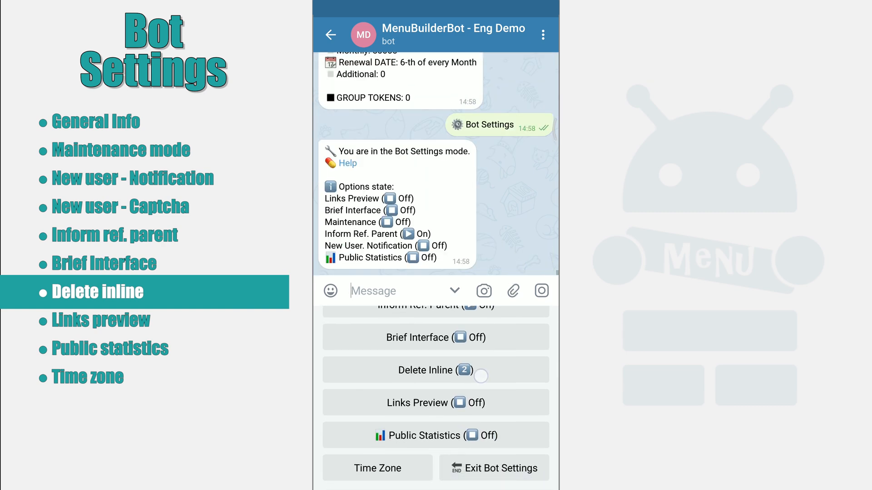
pyautogui.click(435, 370)
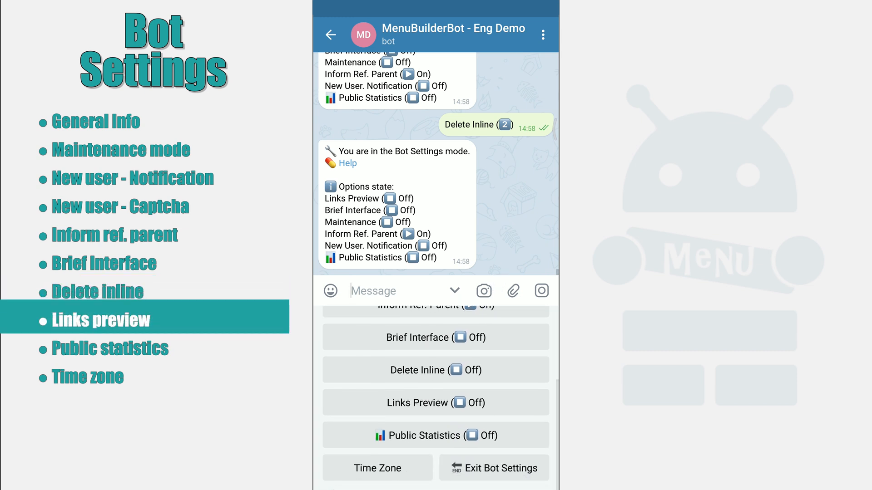
pyautogui.click(436, 403)
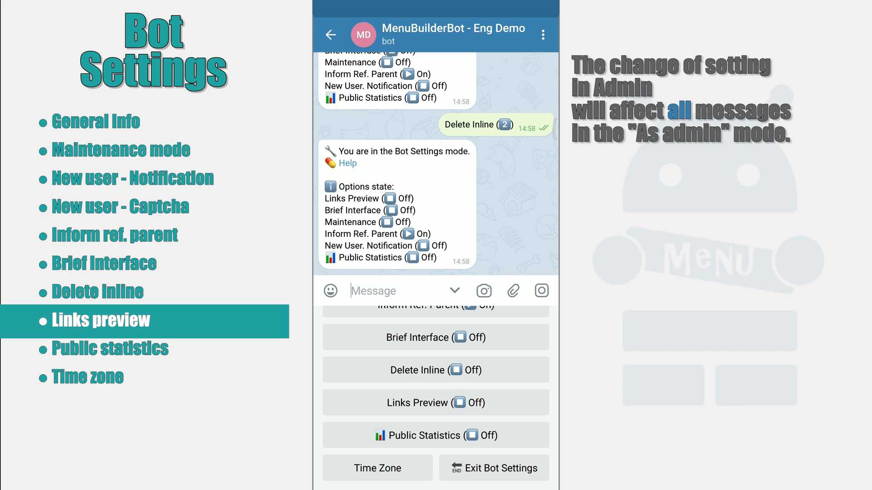
pyautogui.click(436, 403)
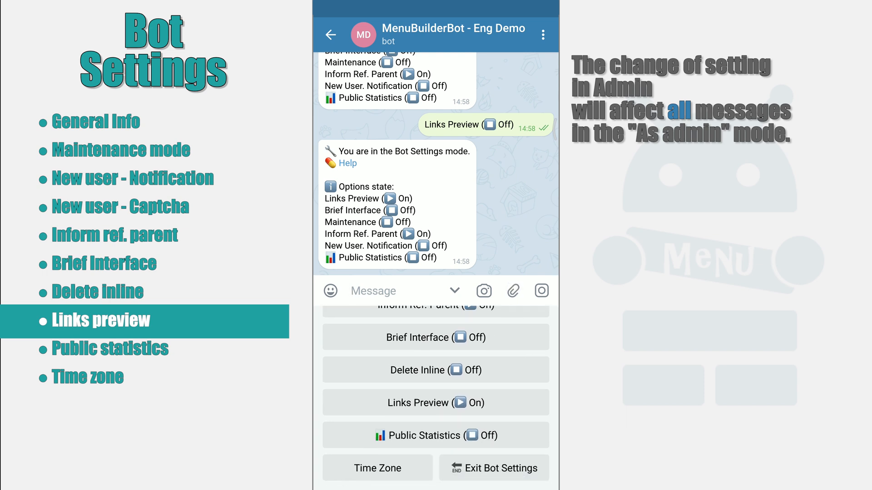
pyautogui.click(435, 402)
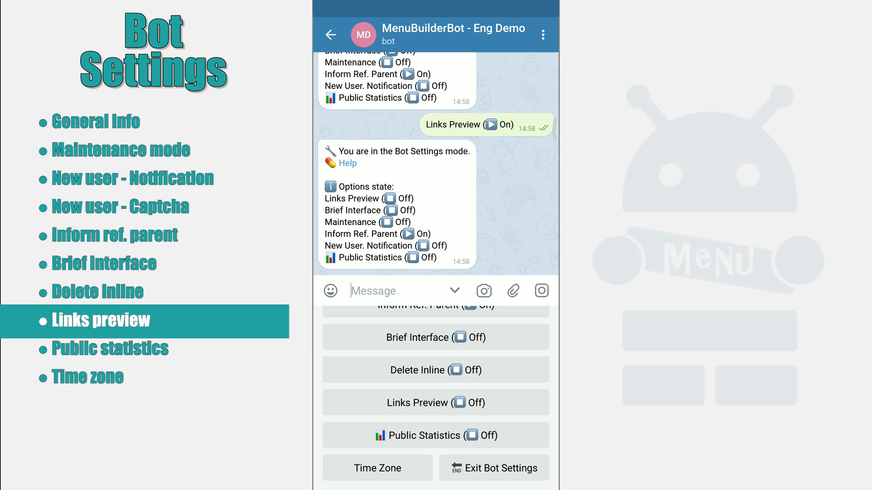
pyautogui.click(110, 347)
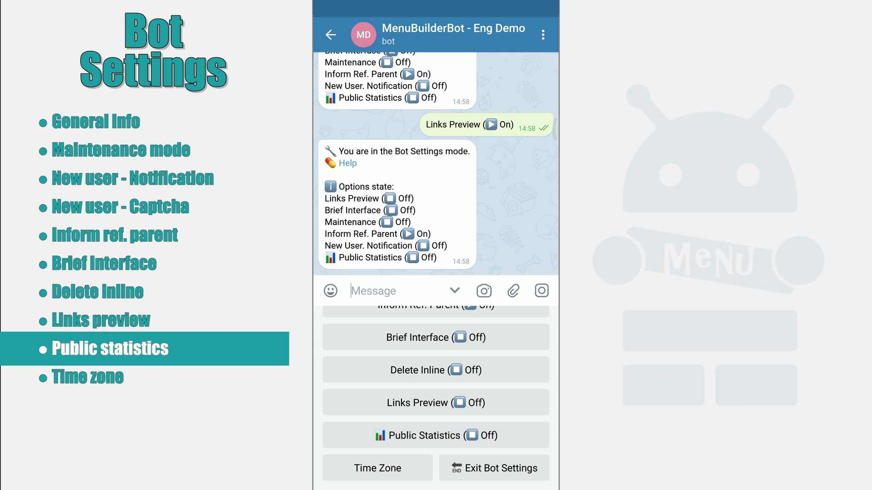
# Turn Public Statistics On and exit Bot Settings and the Admin menu.
pyautogui.click(436, 435)
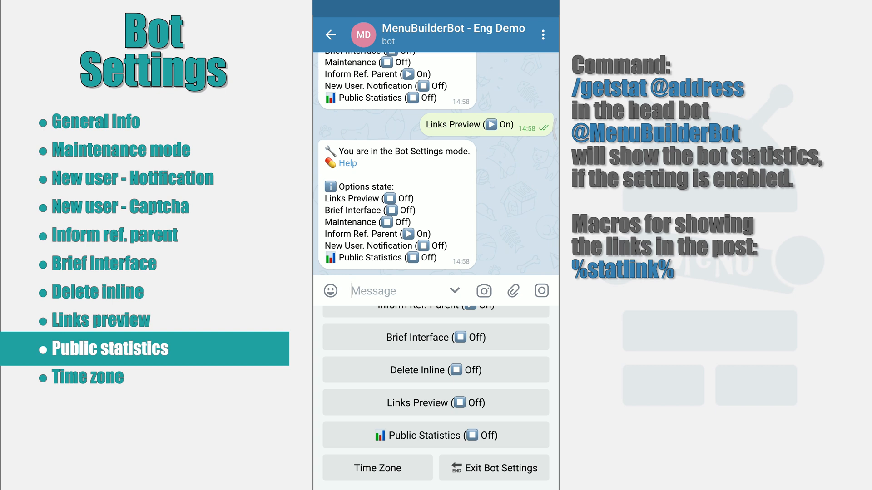
pyautogui.click(436, 435)
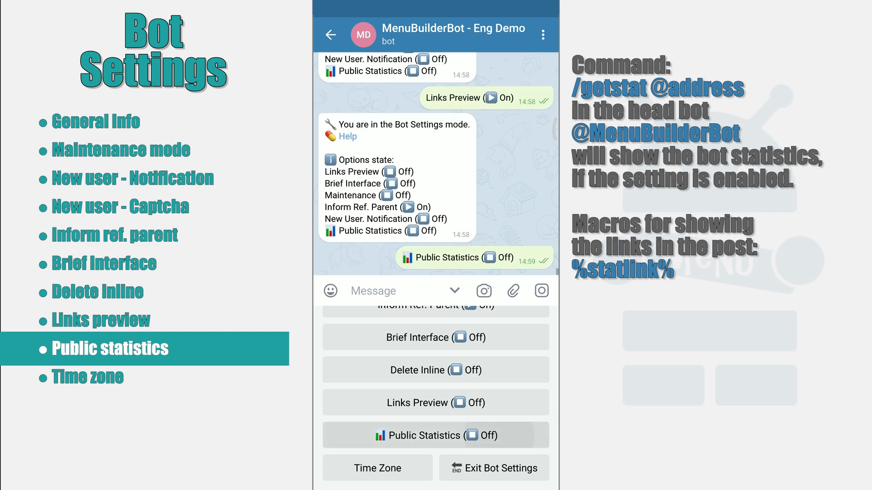
pyautogui.click(435, 435)
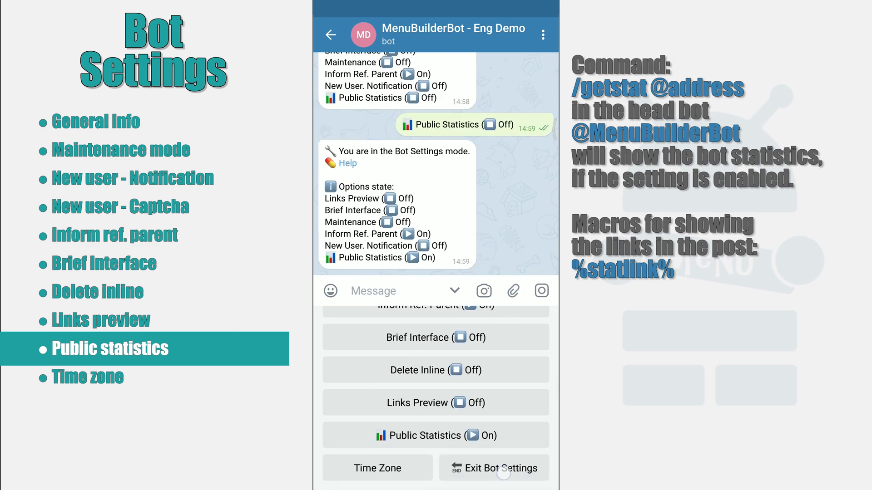
pyautogui.click(493, 468)
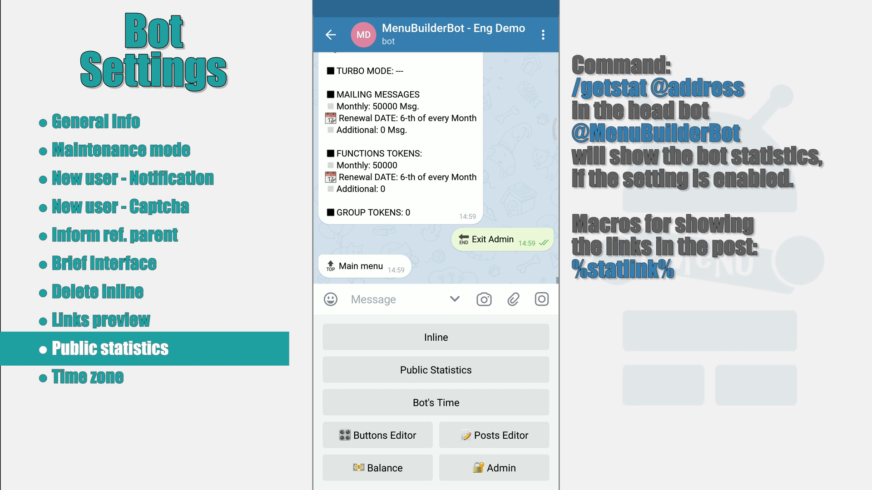
# Show the Public Statistics post with its /getstat example and follow its statistics link.
pyautogui.click(435, 371)
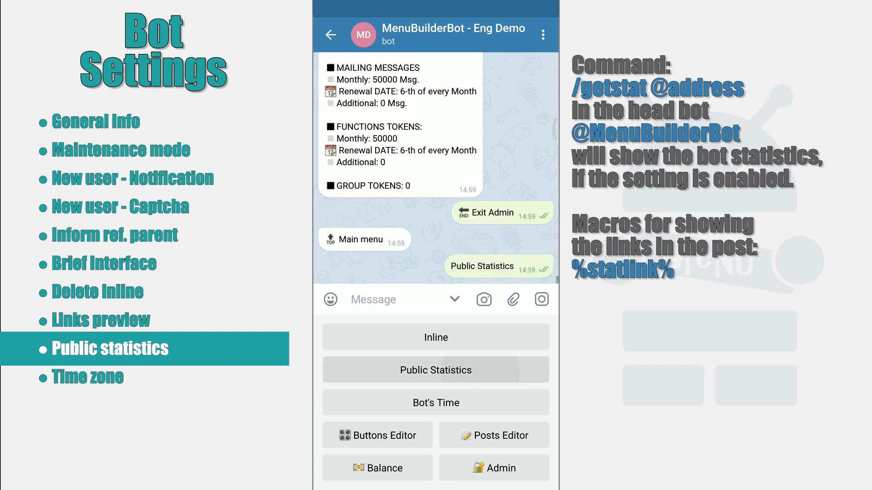
pyautogui.click(436, 369)
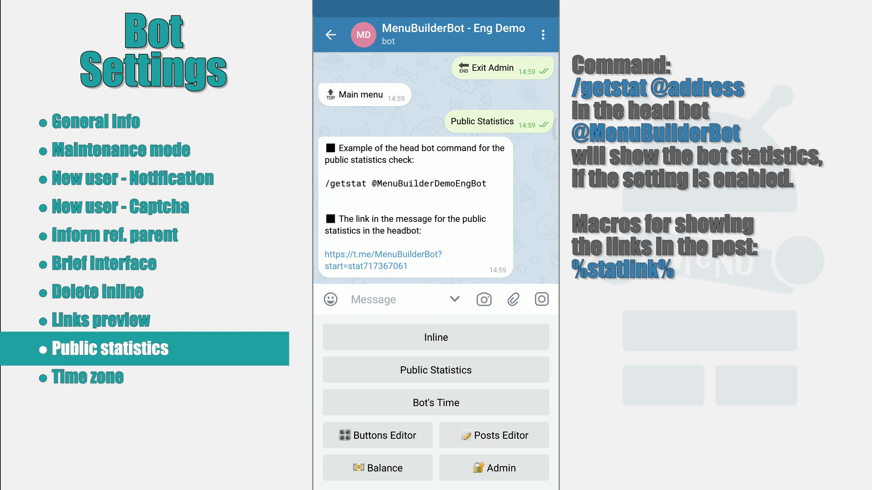
pyautogui.click(330, 34)
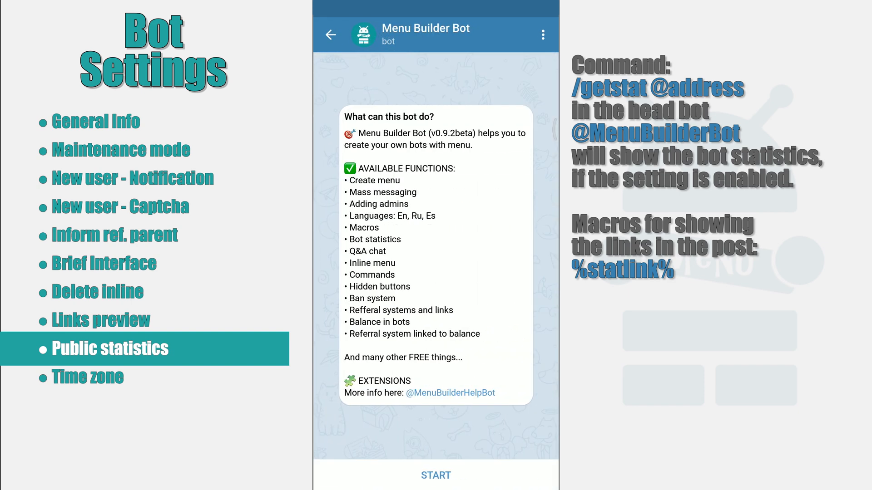
pyautogui.click(435, 475)
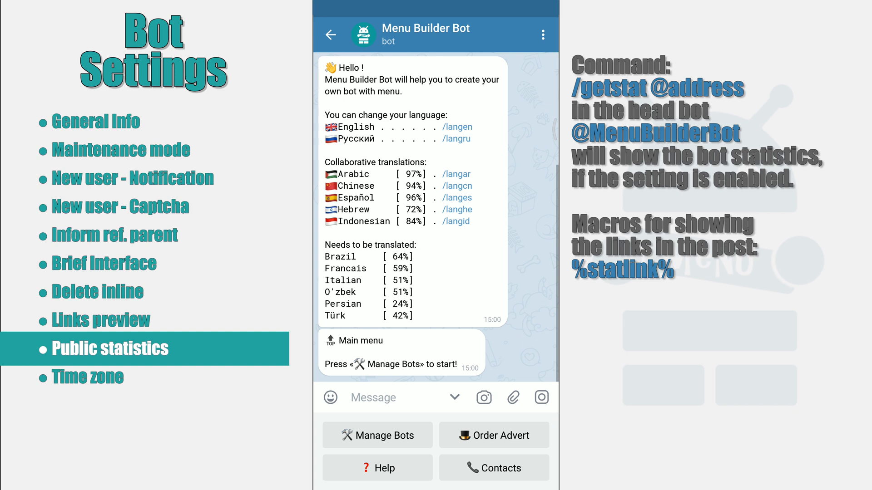
pyautogui.write('/getstat @MenuBuilderDemoEngBot')
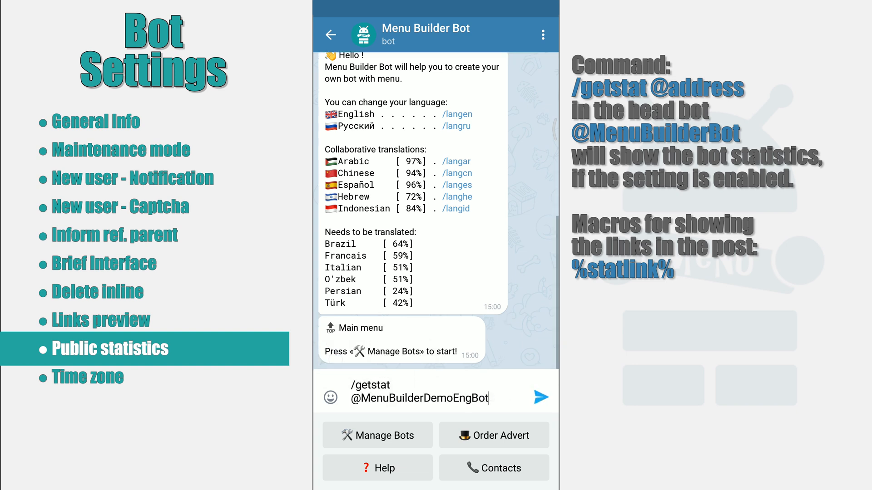
pyautogui.click(539, 397)
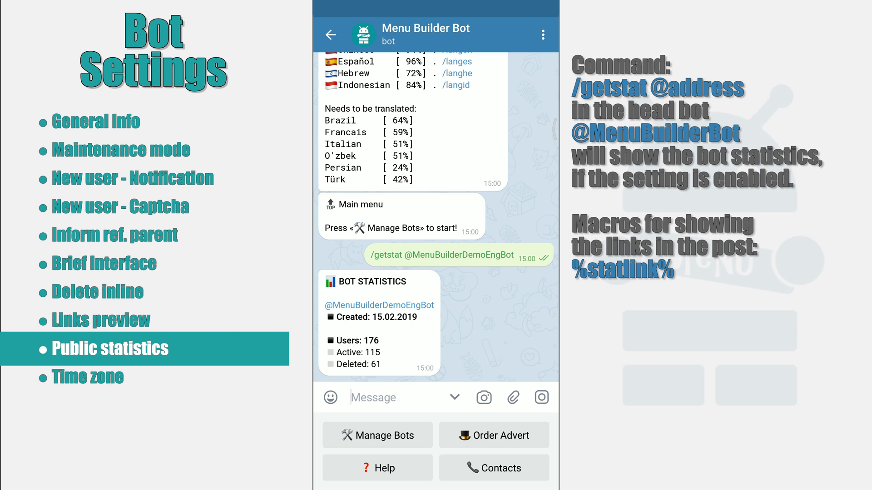
pyautogui.click(330, 35)
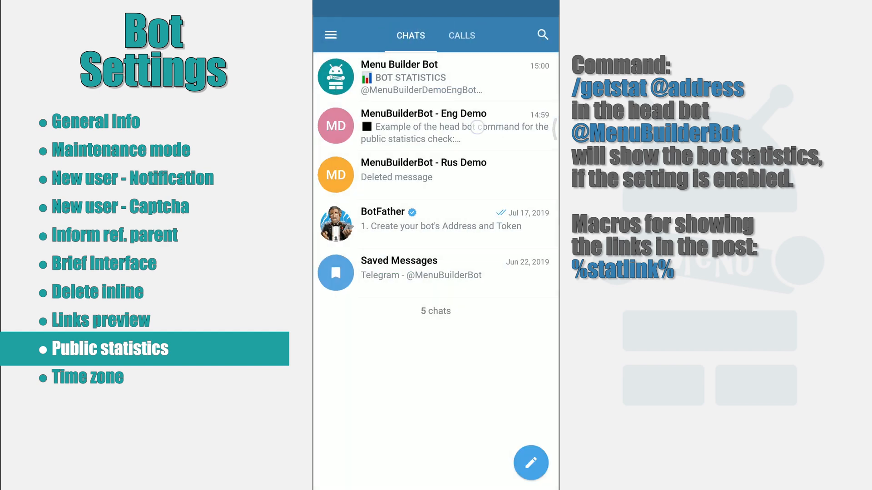
pyautogui.click(435, 125)
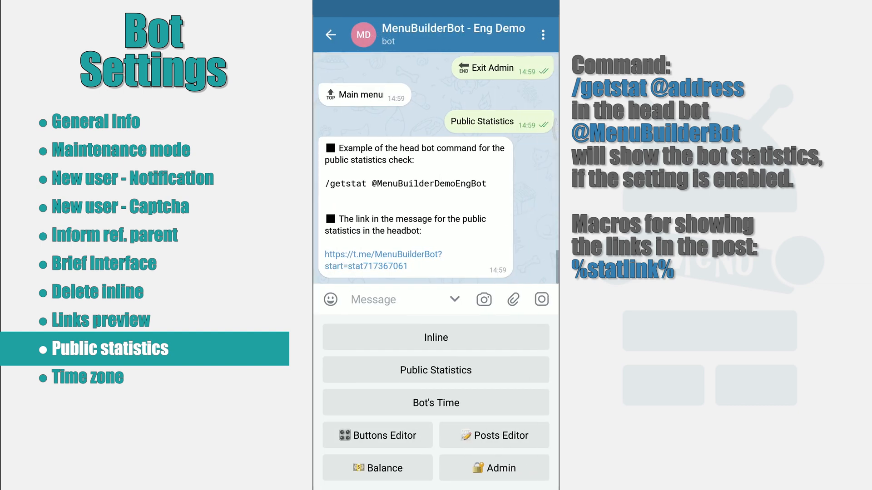
# View the Public Statistics post in Posts Editor, then switch Public Statistics back Off in Bot Settings.
pyautogui.click(494, 435)
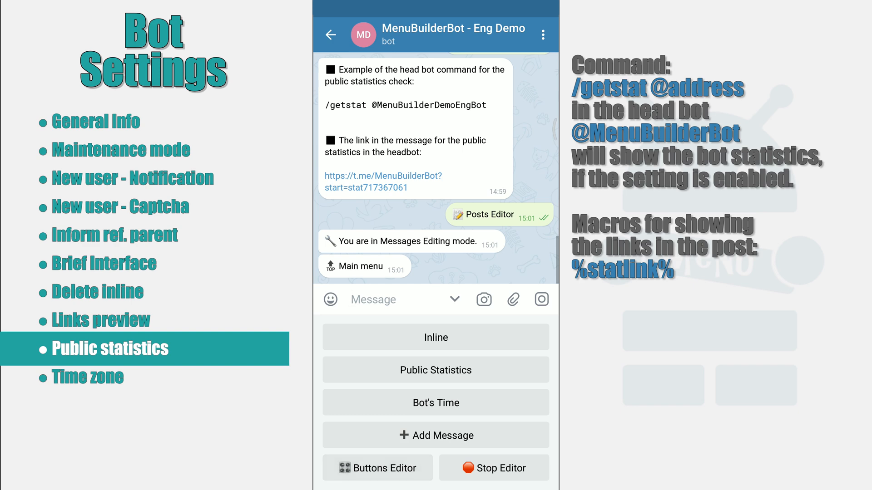
pyautogui.click(435, 369)
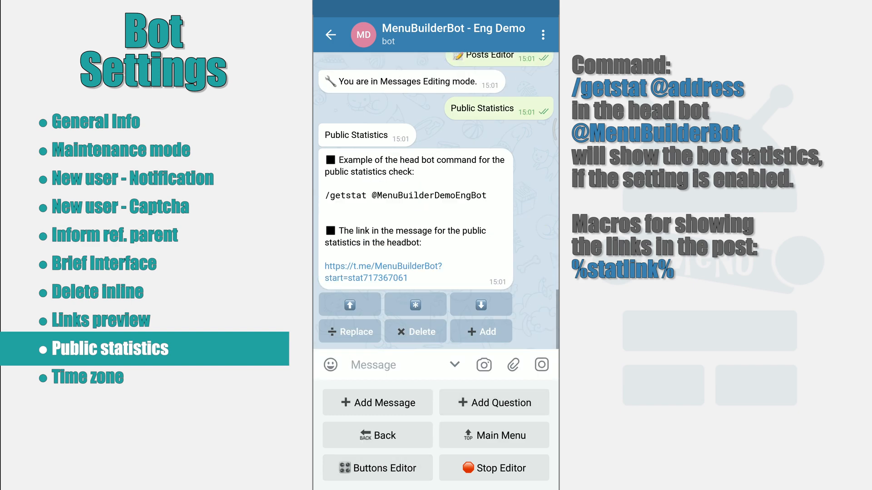
pyautogui.click(349, 331)
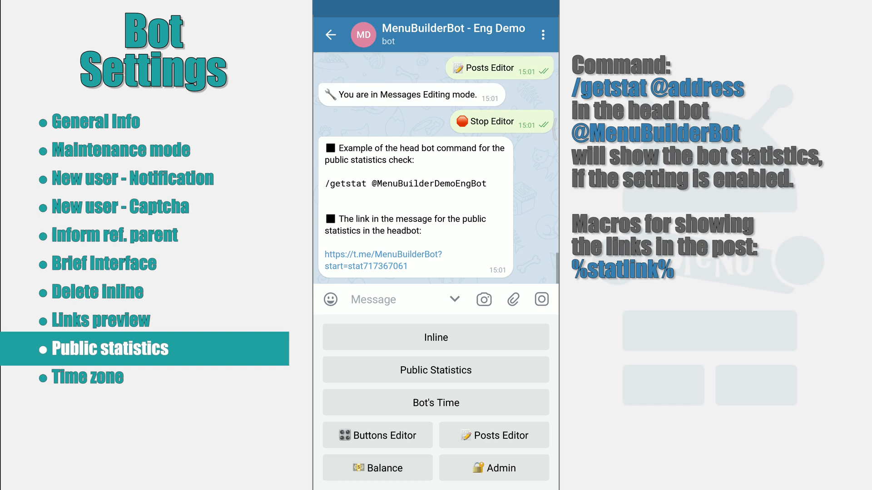
pyautogui.click(493, 468)
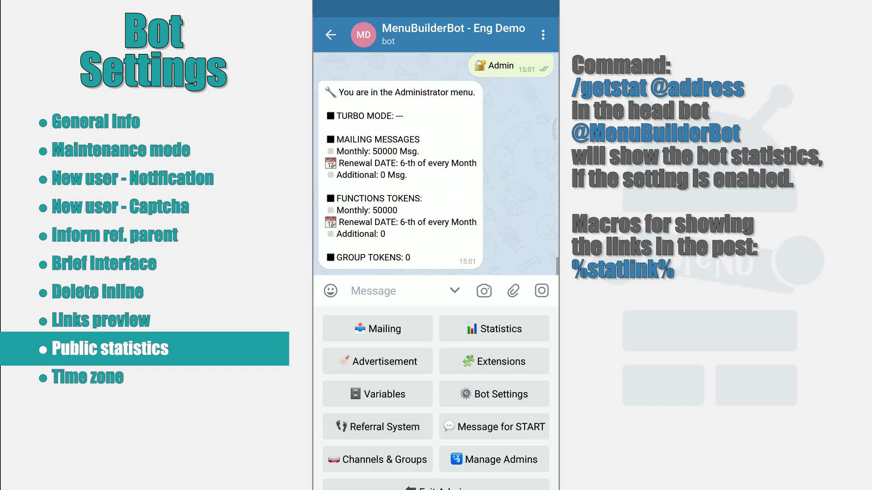
pyautogui.click(493, 393)
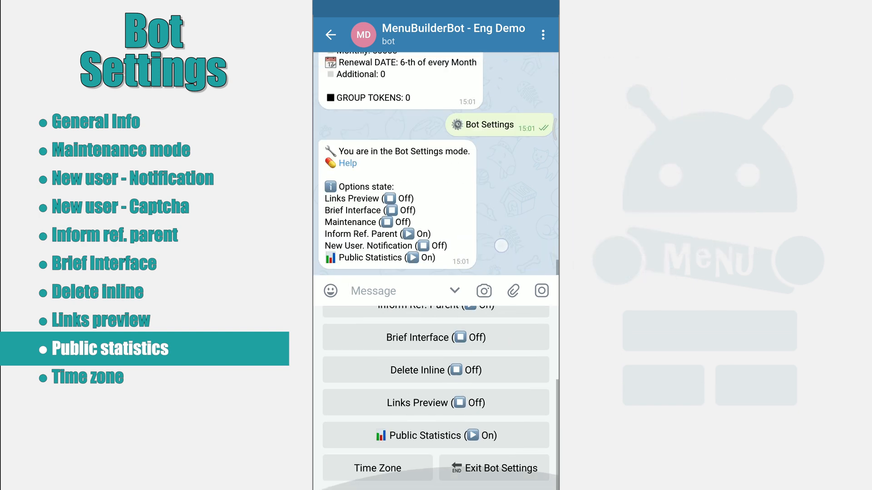
pyautogui.click(436, 435)
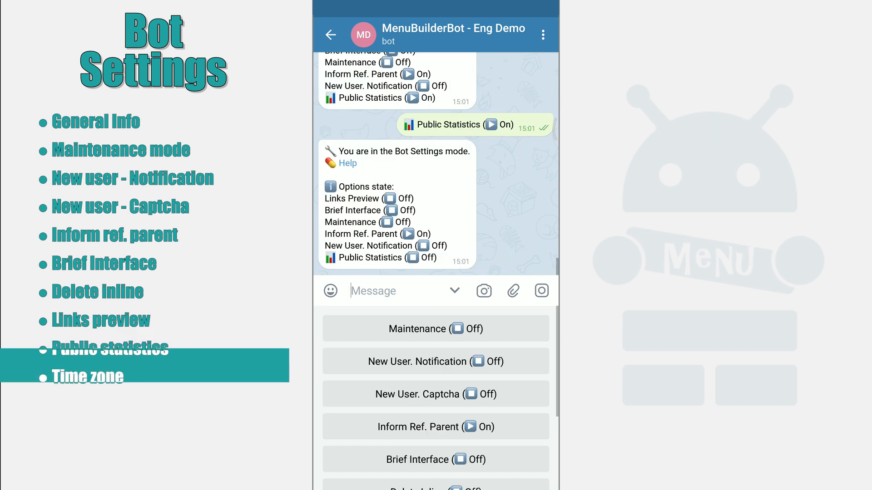
# Start the Time Zone setting, which prompts for a UTC offset with current UTC +3:00.
pyautogui.scroll(-3)
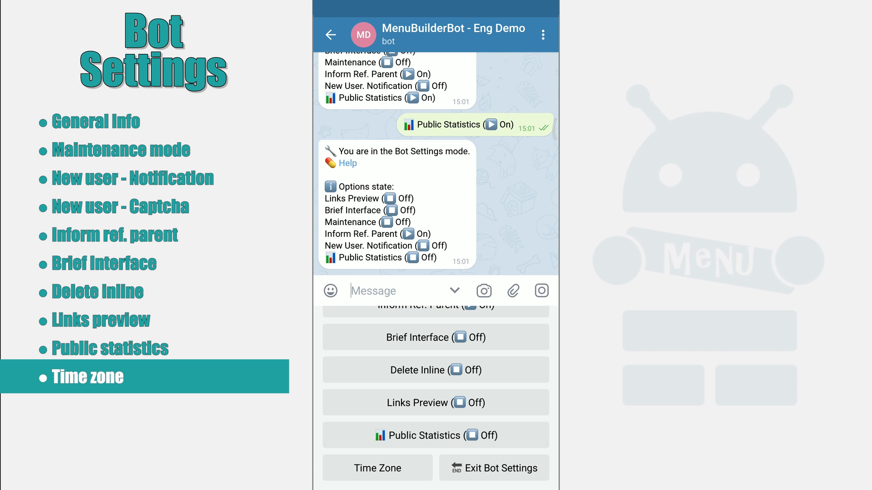
pyautogui.click(377, 468)
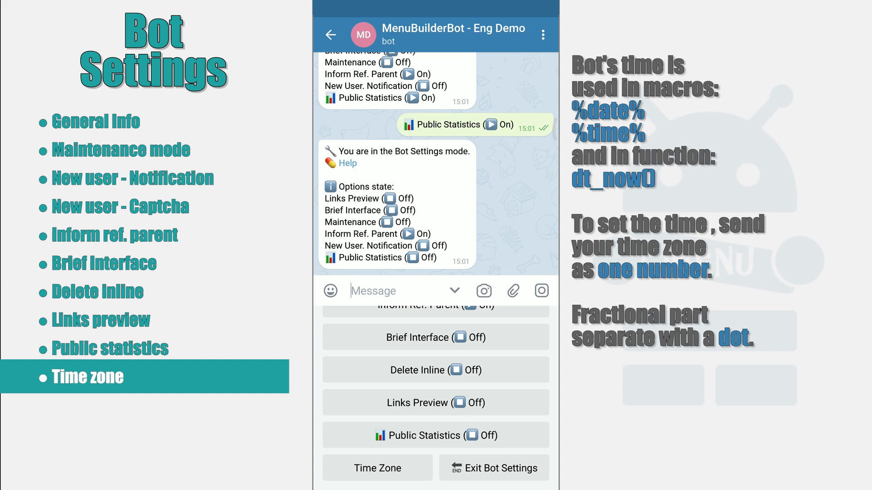
pyautogui.click(377, 468)
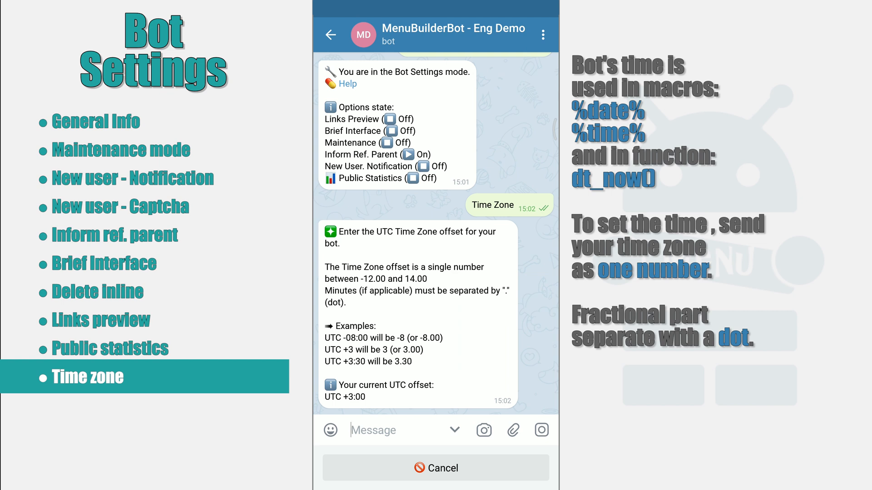
# Send offset 3 to set the bot's time zone to UTC +3:00 and exit Bot Settings.
pyautogui.click(390, 429)
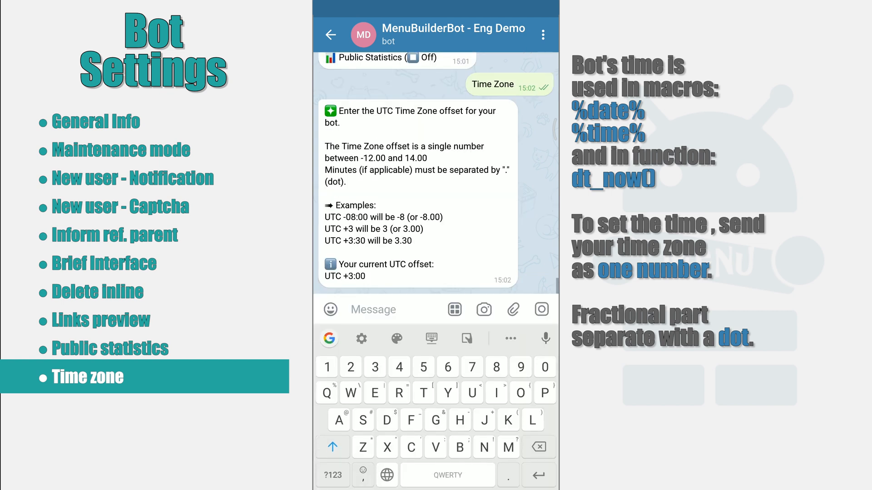
pyautogui.write('3.30')
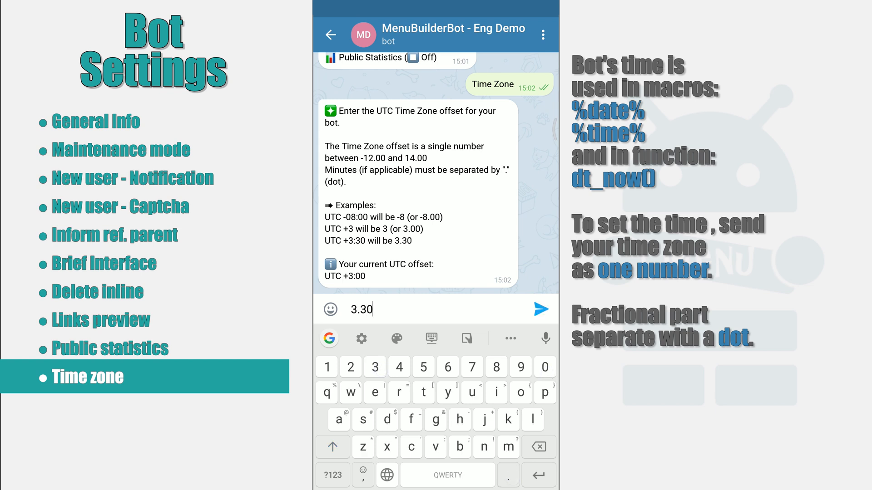
pyautogui.click(540, 309)
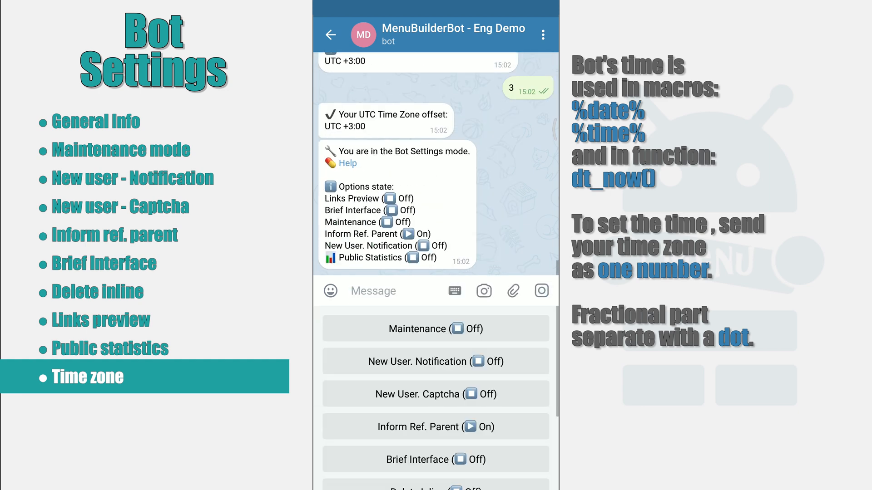
pyautogui.scroll(-3)
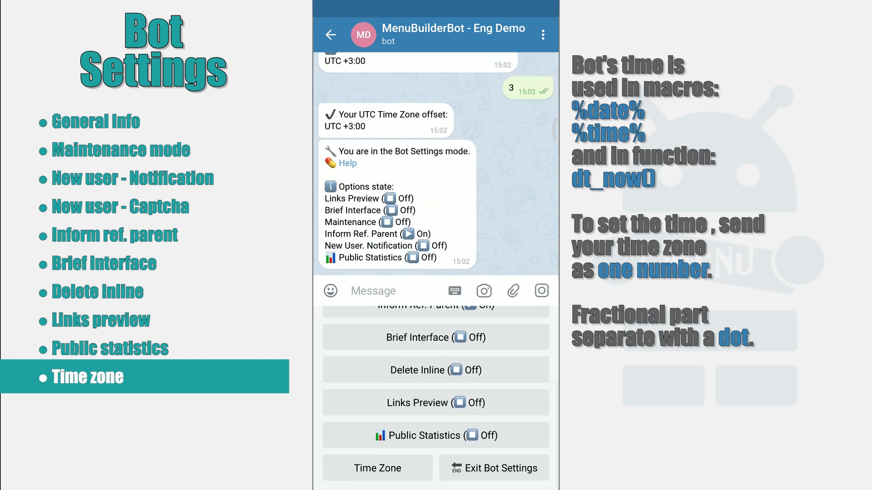
pyautogui.click(492, 468)
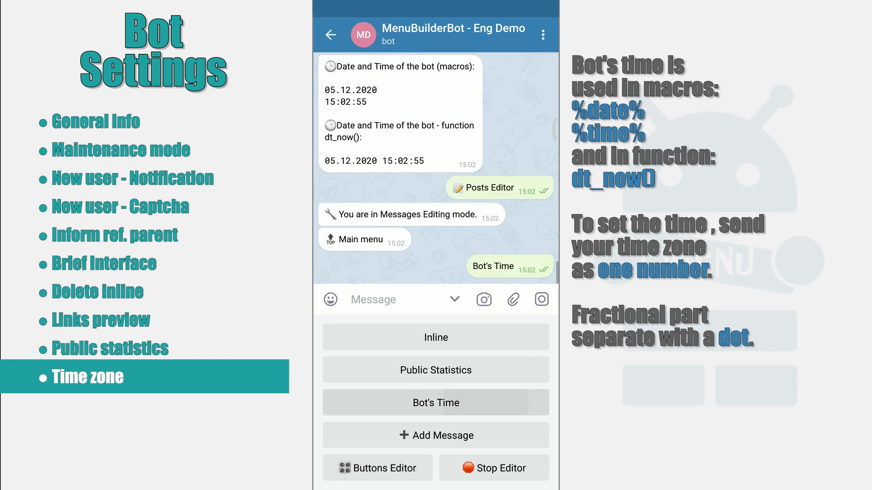
# View the Bot's Time post source with %date%, %time% and dt_now() macros, then cancel editing.
pyautogui.click(436, 403)
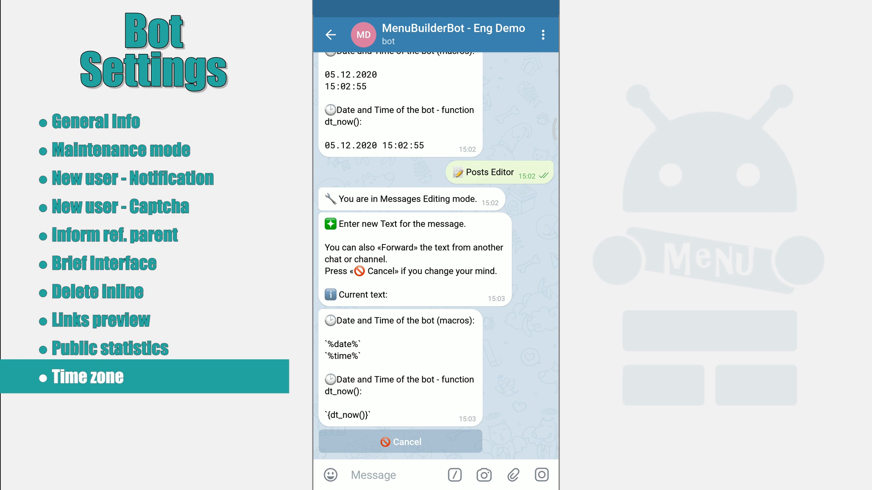
pyautogui.click(400, 443)
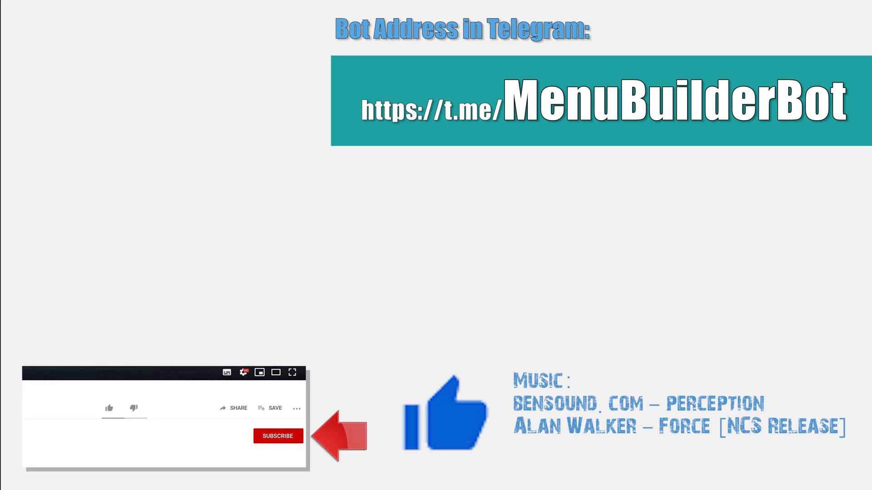
pyautogui.click(278, 436)
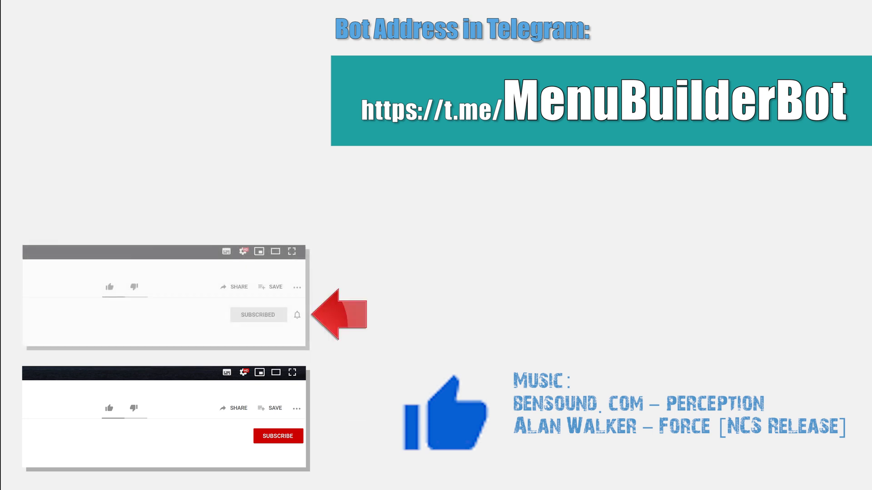